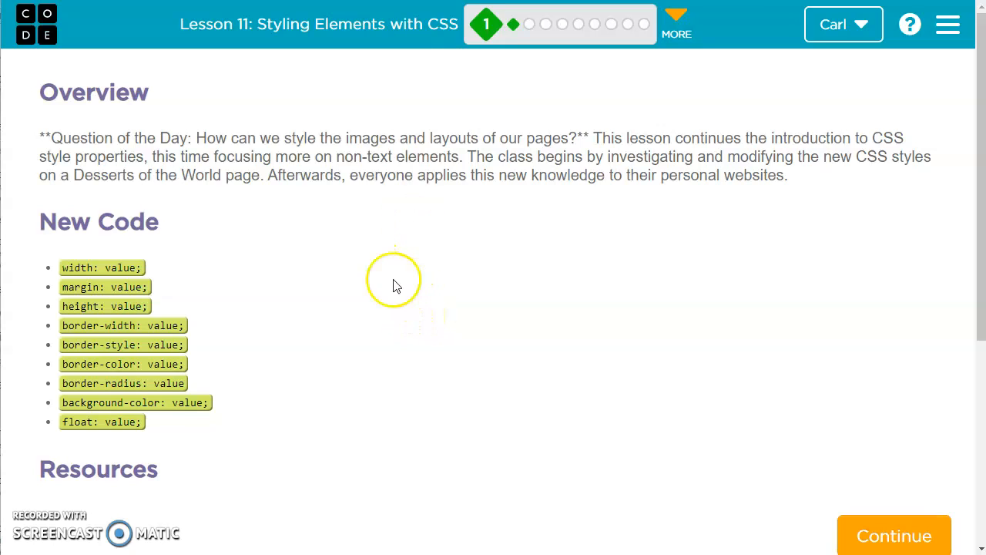
mouse_move(305, 43)
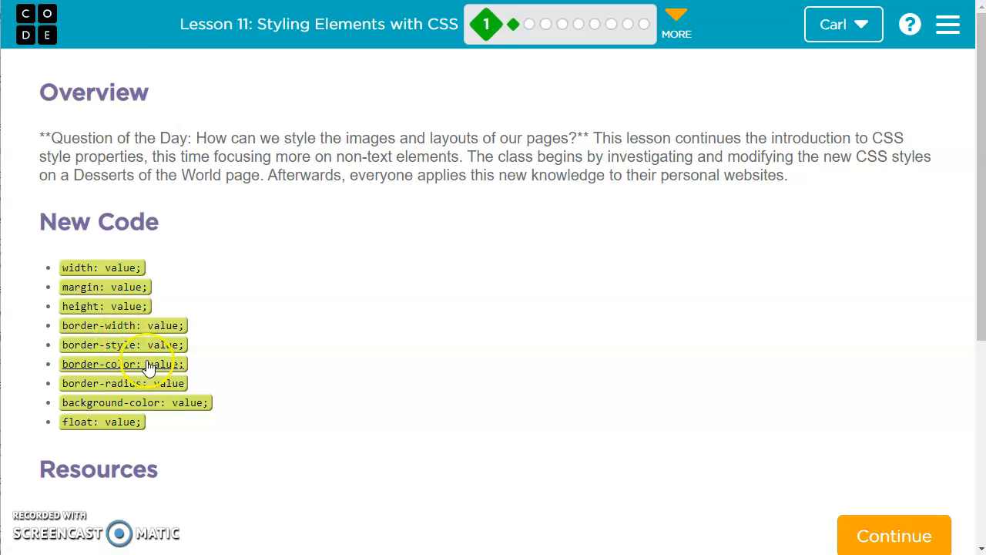
mouse_move(162, 447)
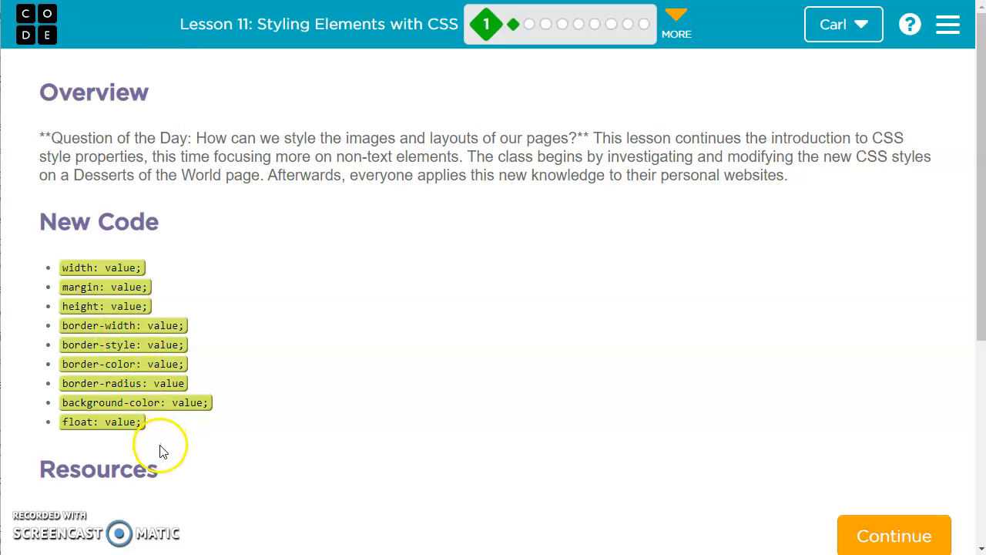
mouse_move(255, 388)
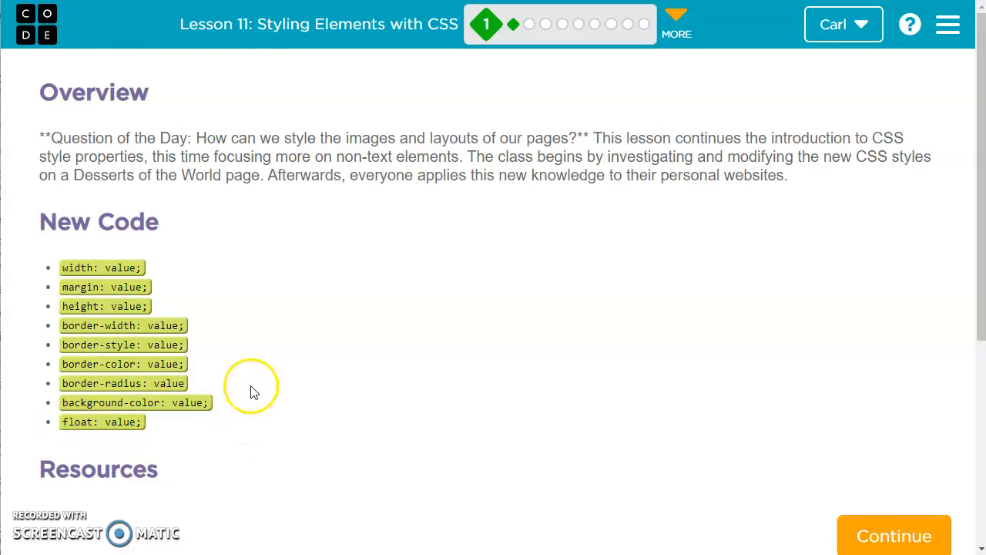
mouse_move(105, 305)
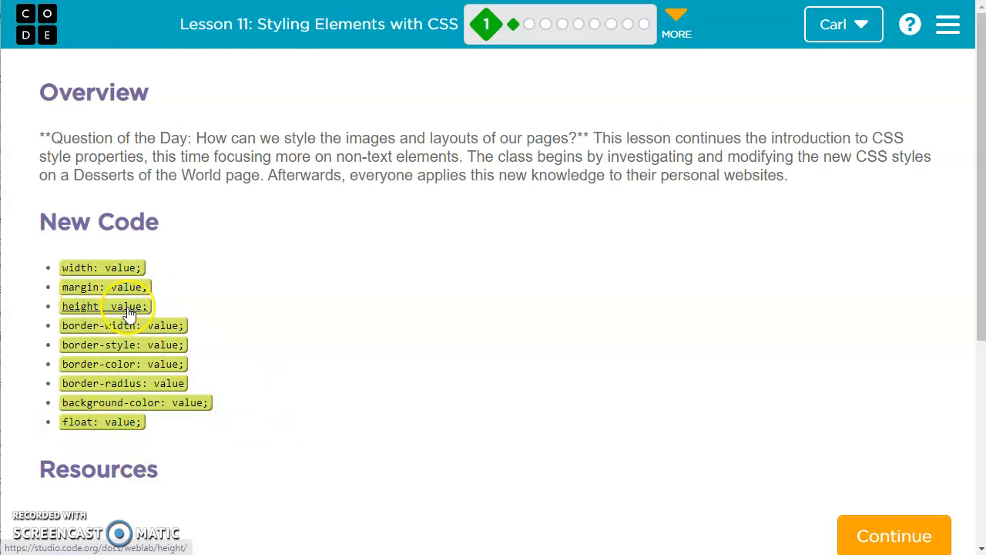
mouse_move(826, 510)
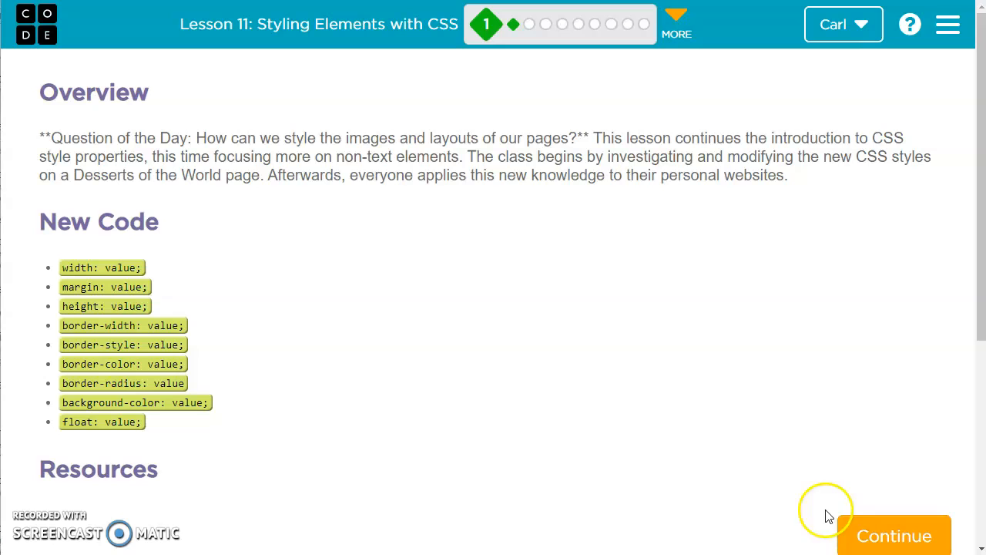
Continue from the lesson overview to the Sample Websites level.
click(894, 536)
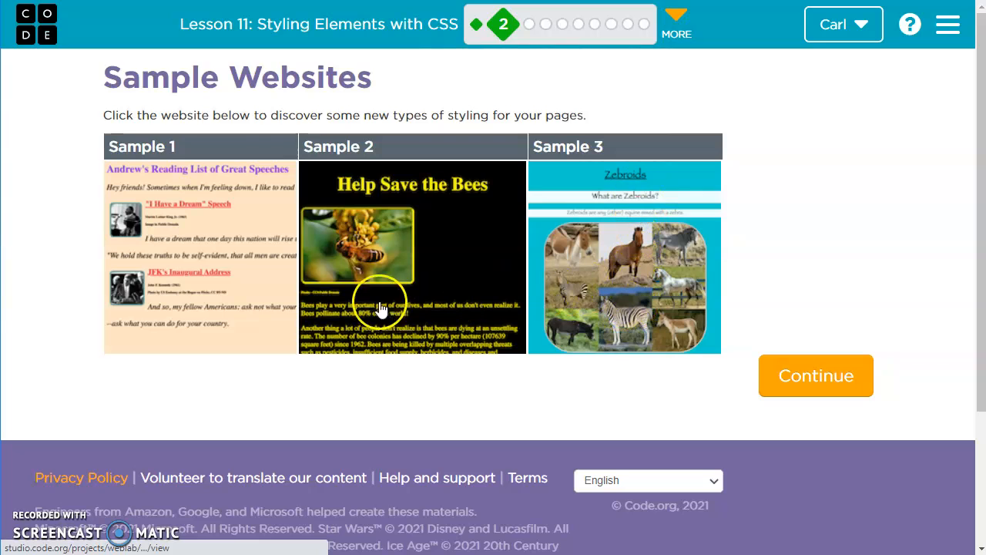
mouse_move(520, 308)
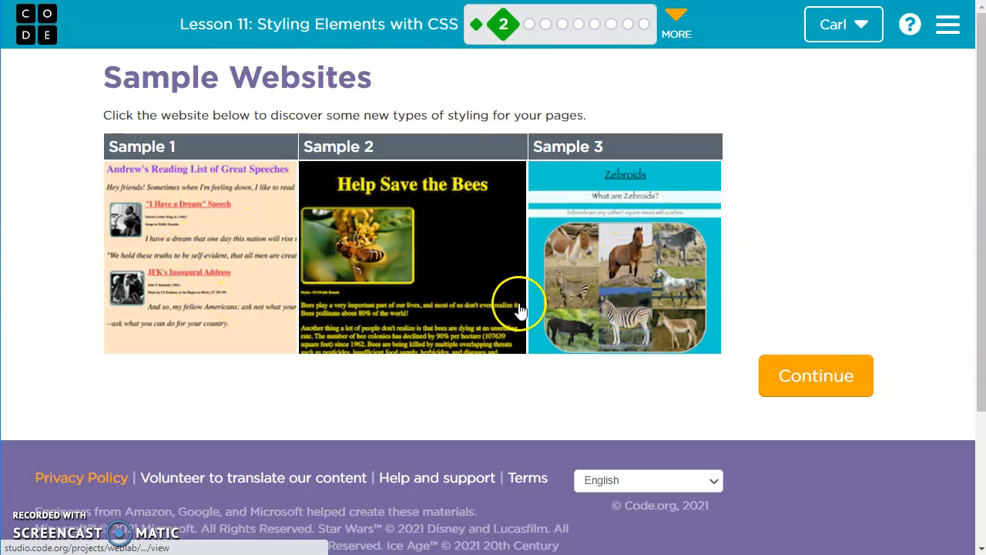
Continue to the Desserts of the World level and review style.css's body, img and p rules.
click(413, 254)
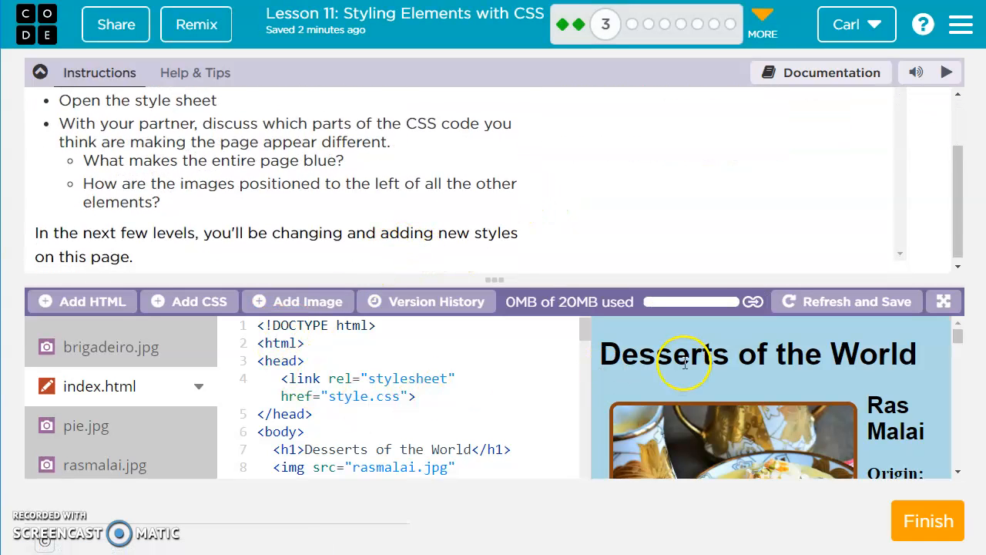
scroll(down, 3)
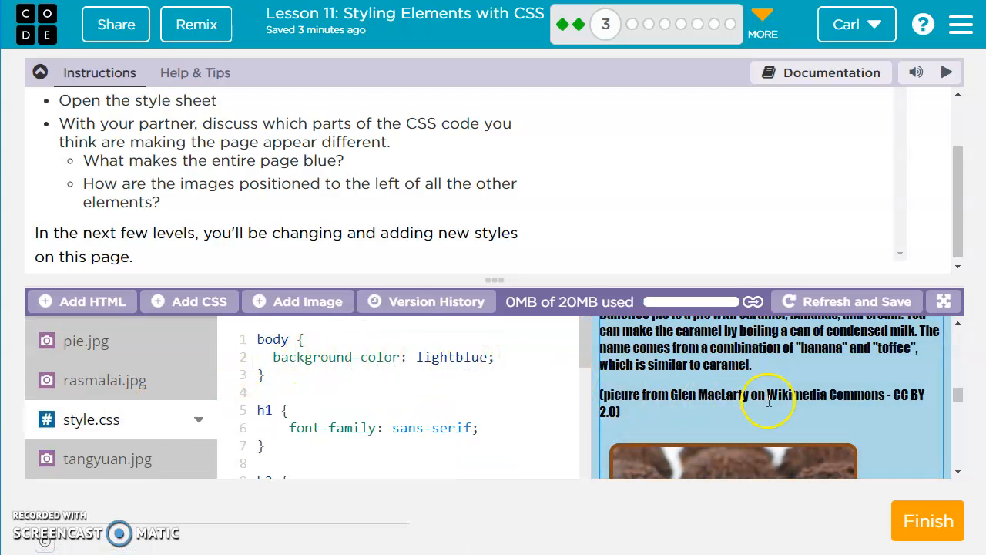
scroll(down, 3)
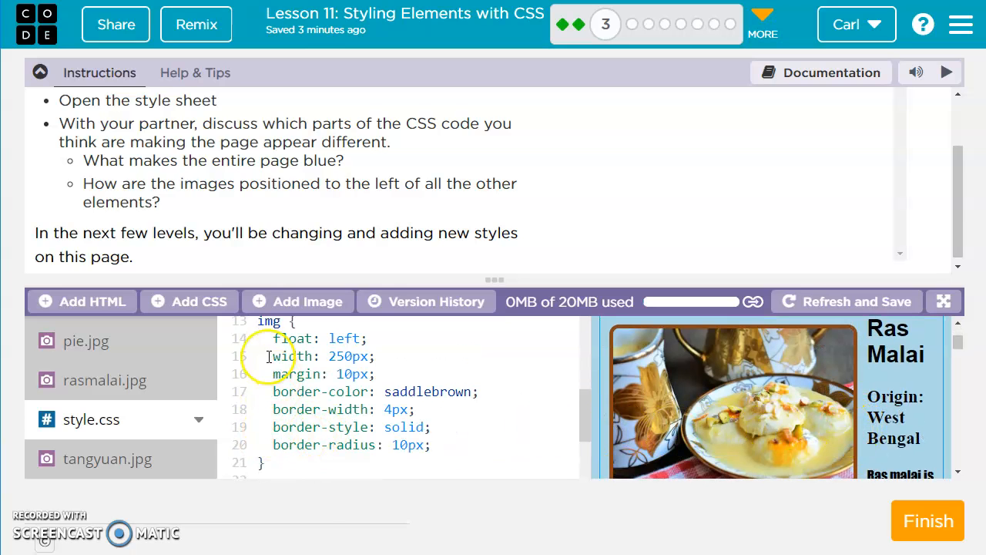
scroll(down, 3)
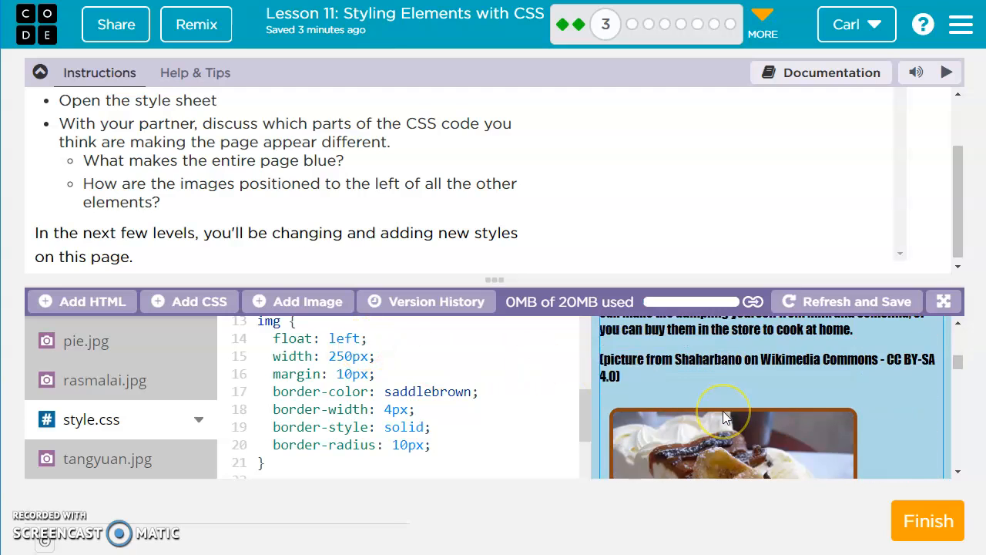
scroll(down, 3)
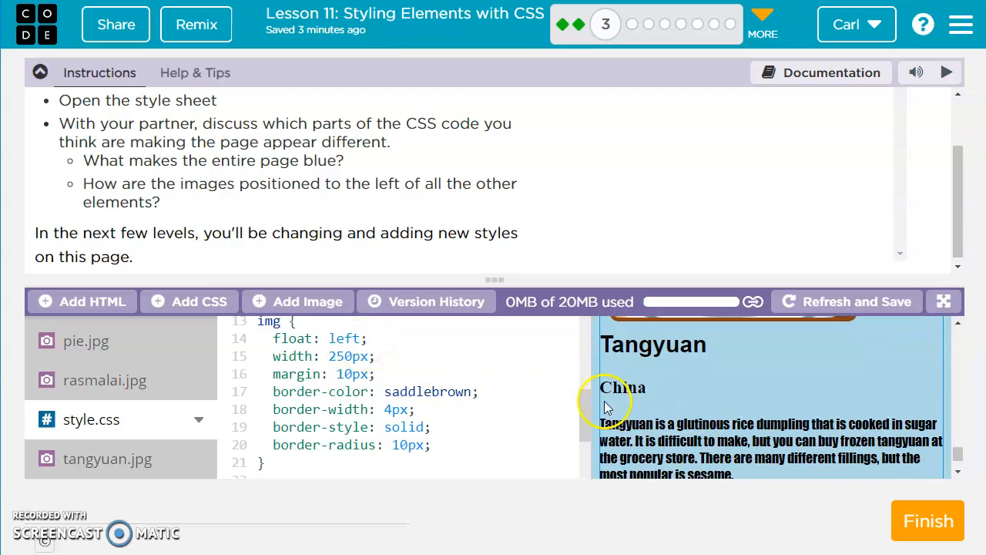
scroll(down, 3)
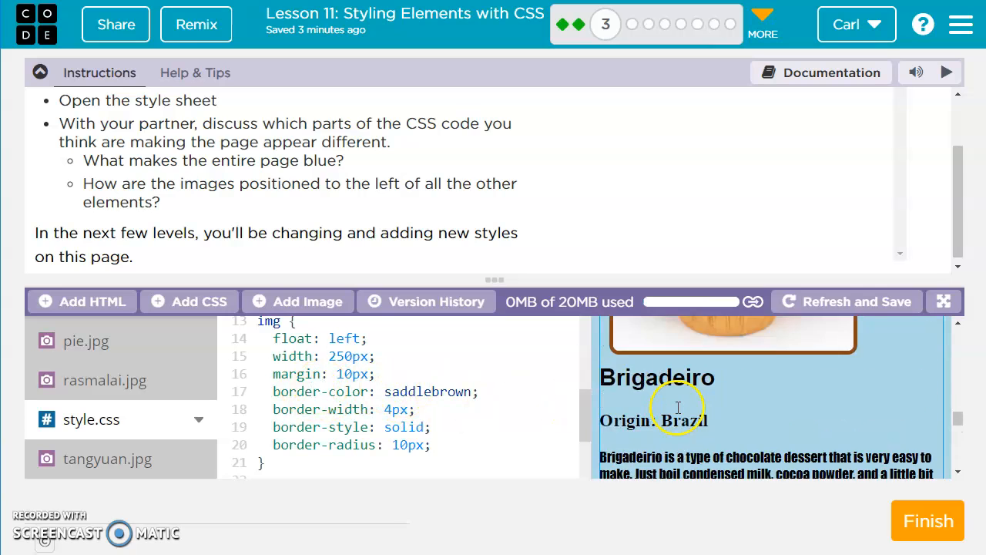
scroll(down, 3)
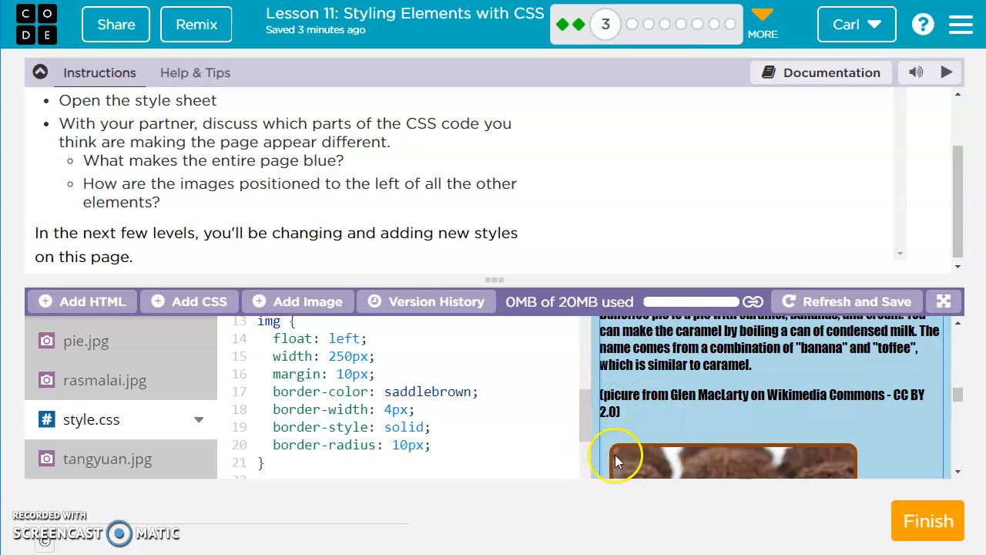
scroll(down, 3)
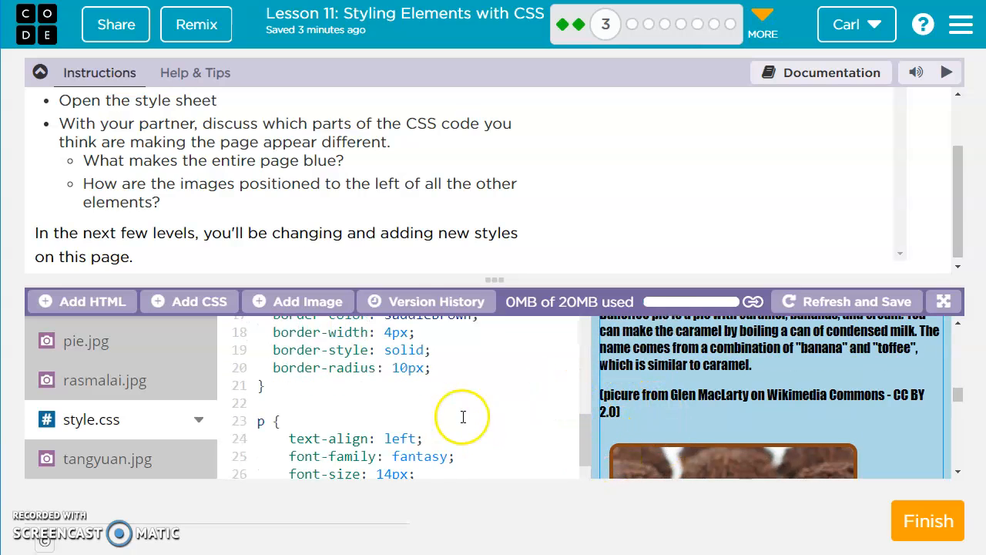
scroll(down, 3)
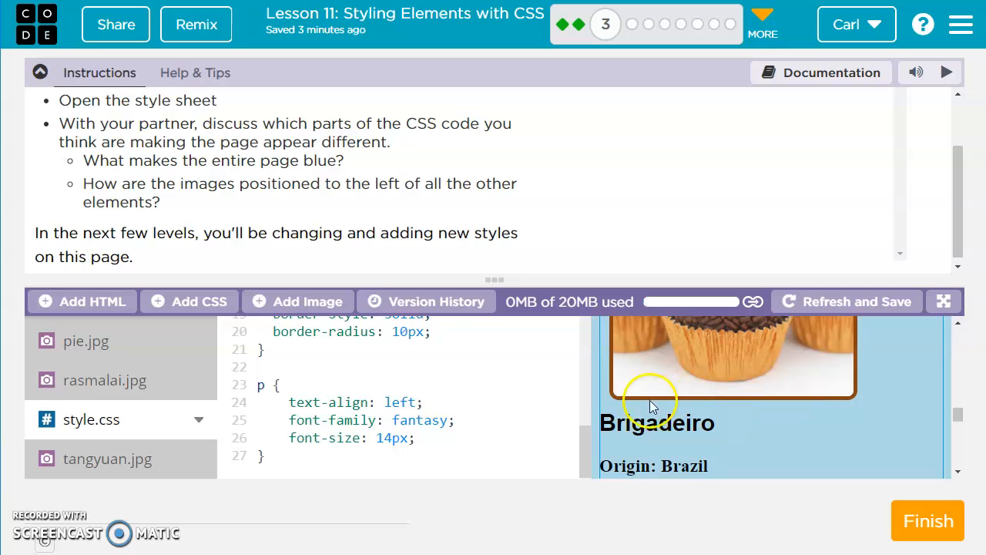
scroll(down, 3)
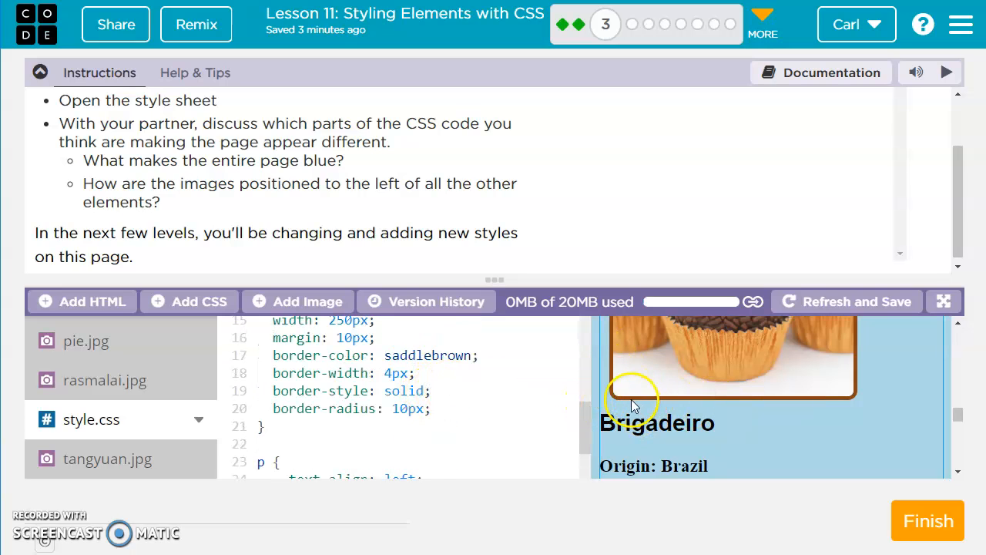
mouse_move(593, 388)
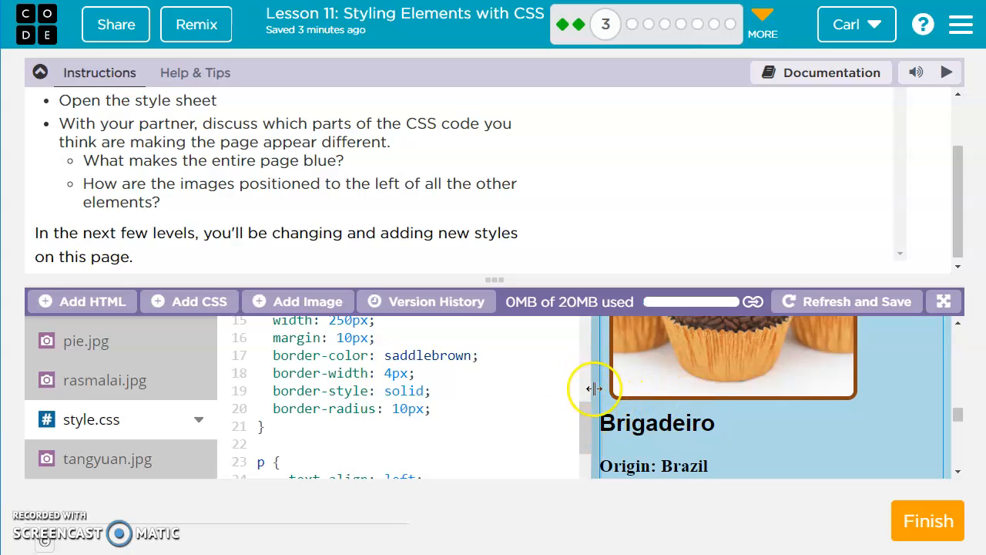
mouse_move(619, 406)
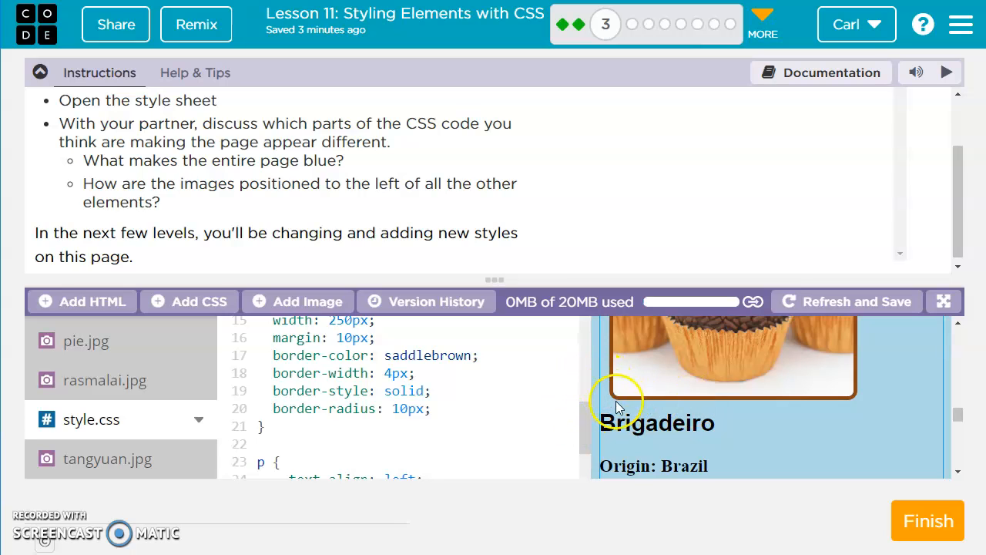
scroll(down, 3)
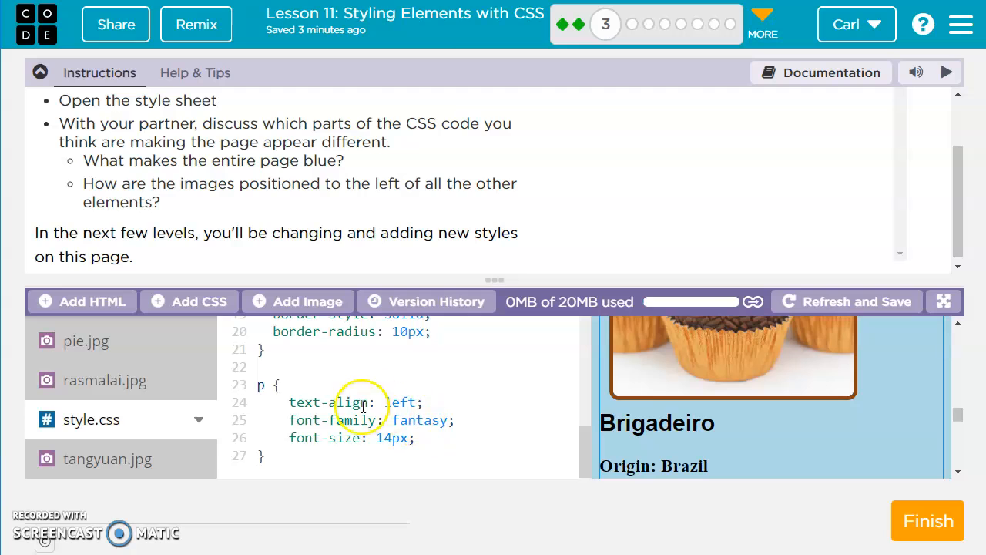
scroll(down, 3)
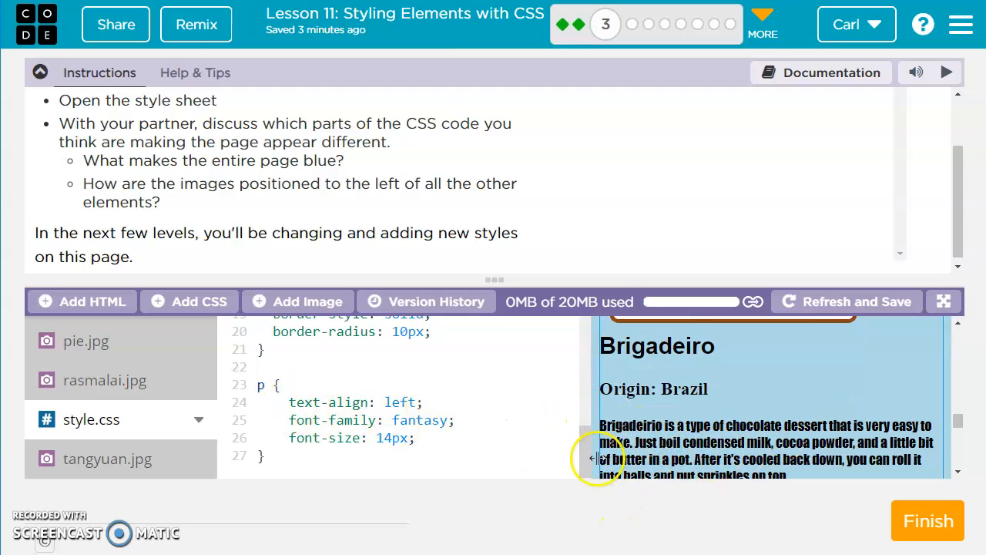
scroll(down, 3)
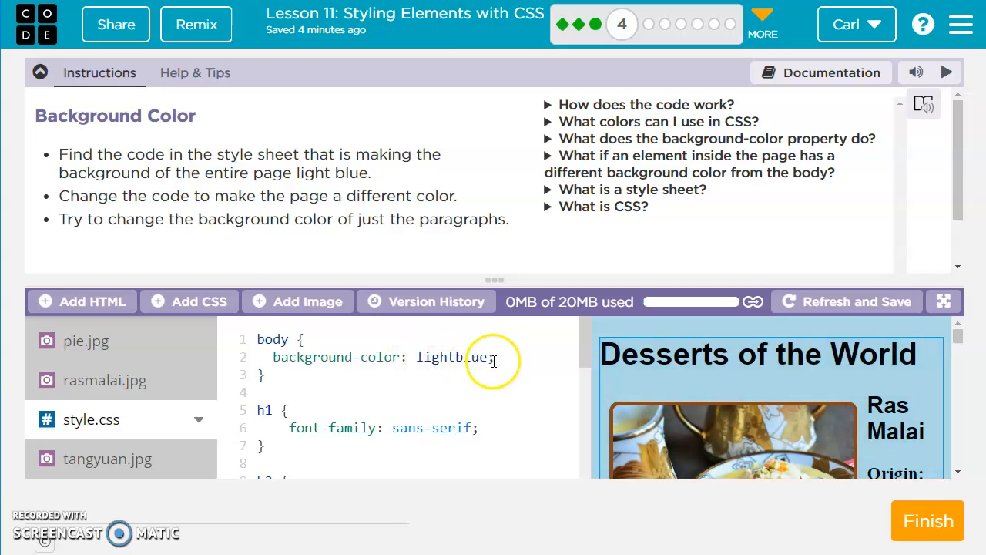
Set the body rule's background-color to darksalmon from the autocomplete list.
text(s)
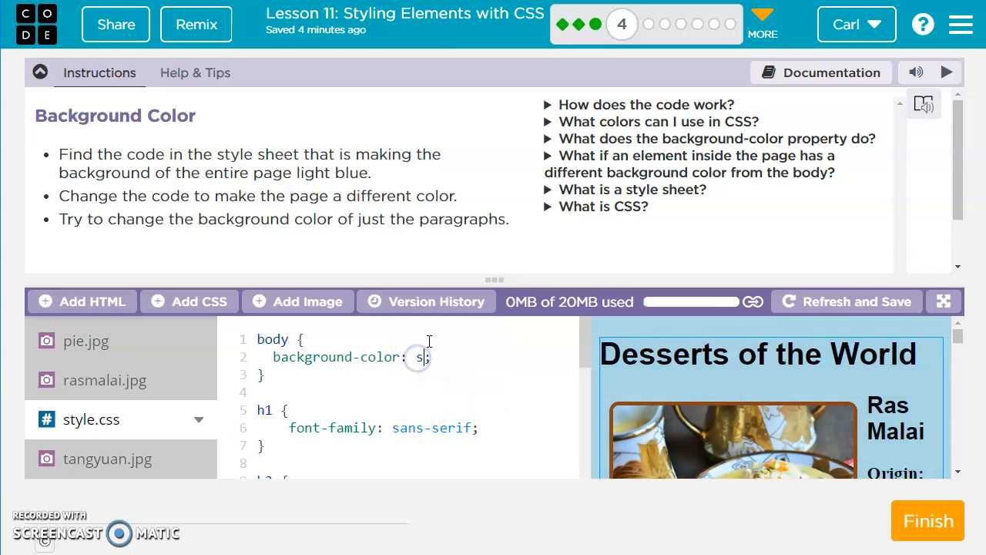
text(al)
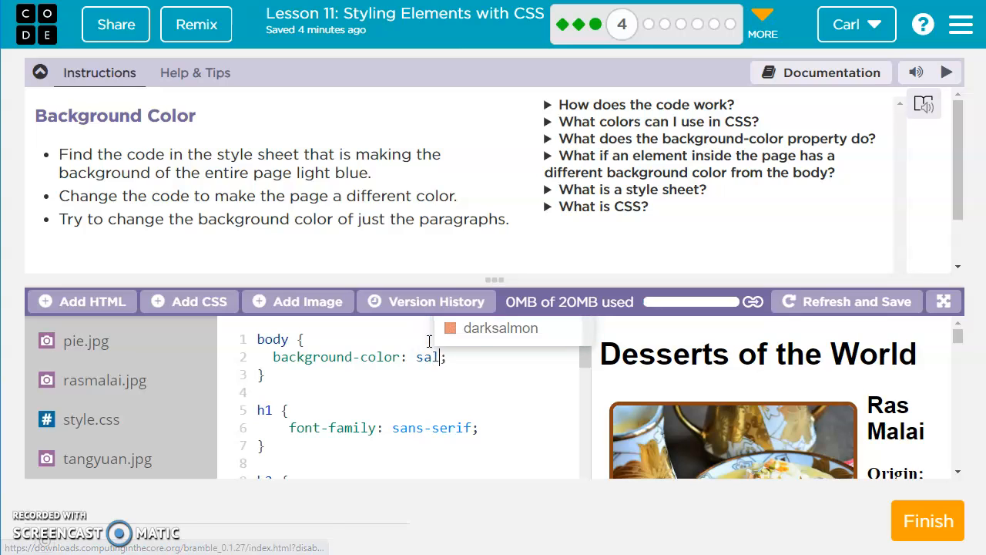
click(499, 327)
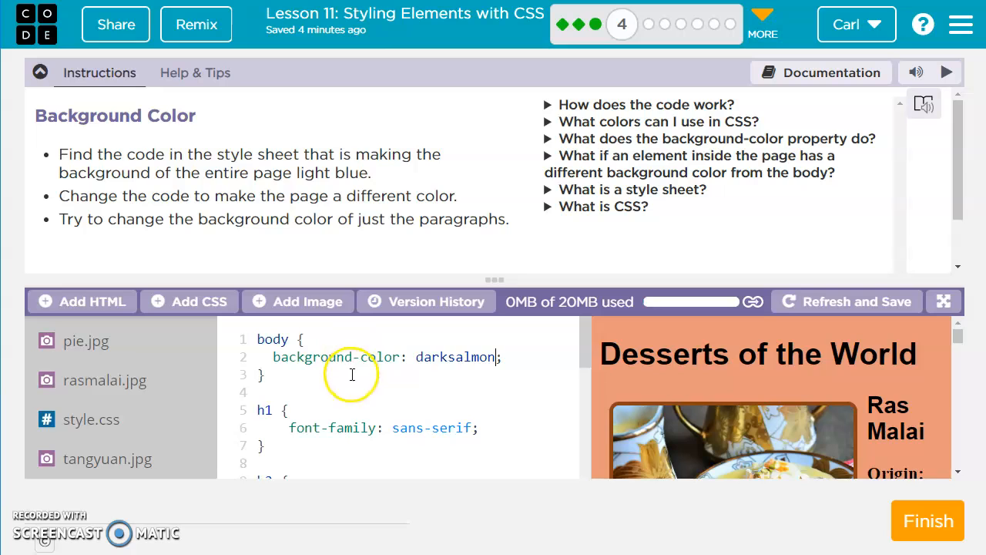
scroll(down, 3)
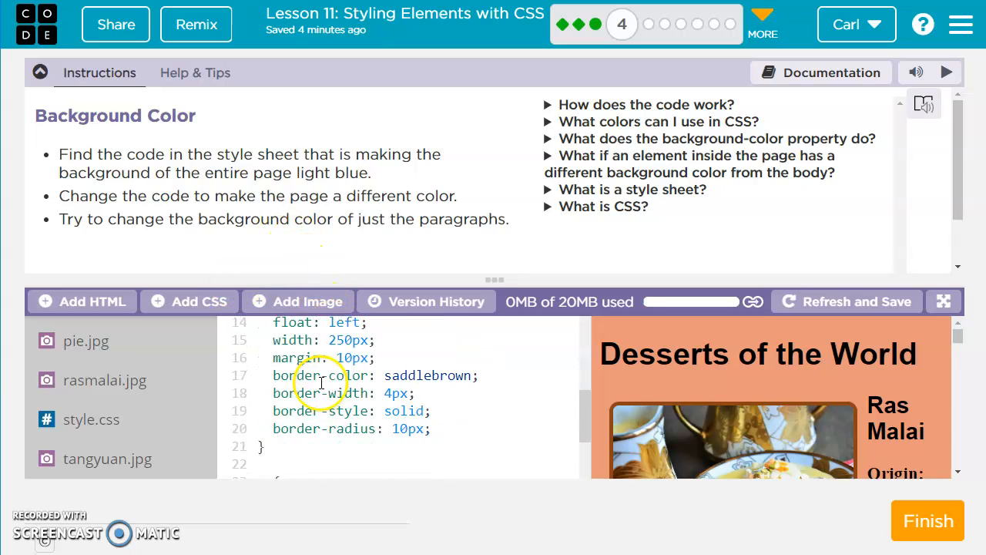
scroll(down, 3)
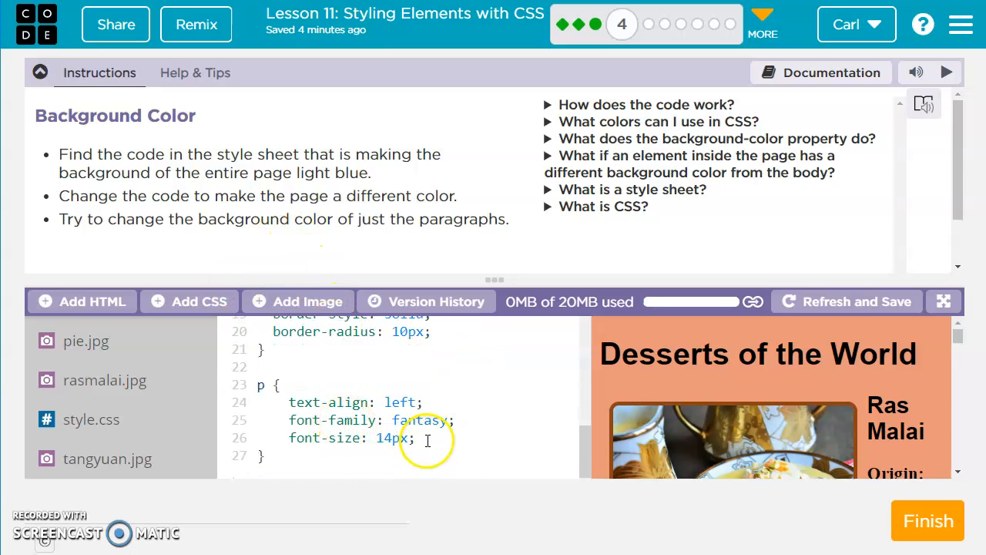
Give the p rule background-color: antiquewhite and finish the Background Color level.
text(b)
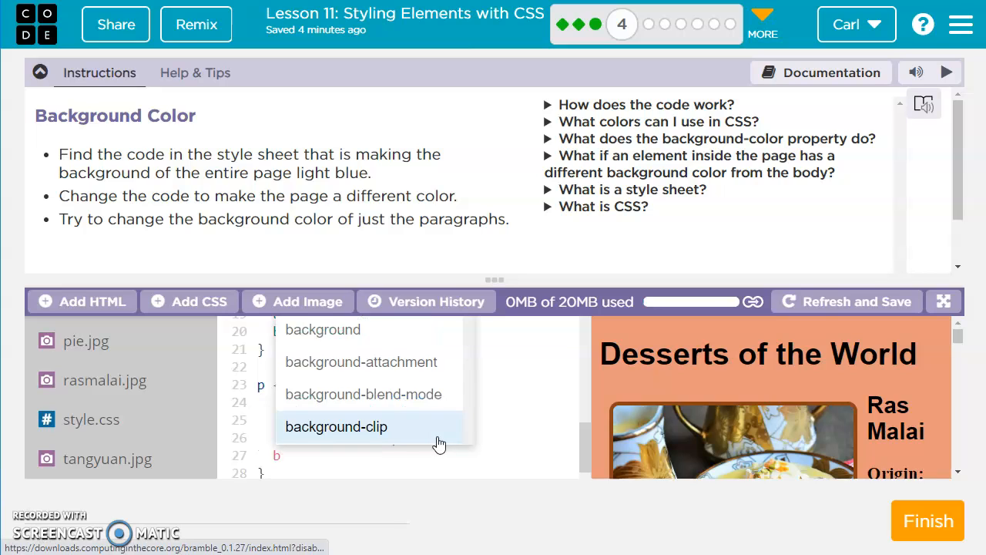
text(background-color:)
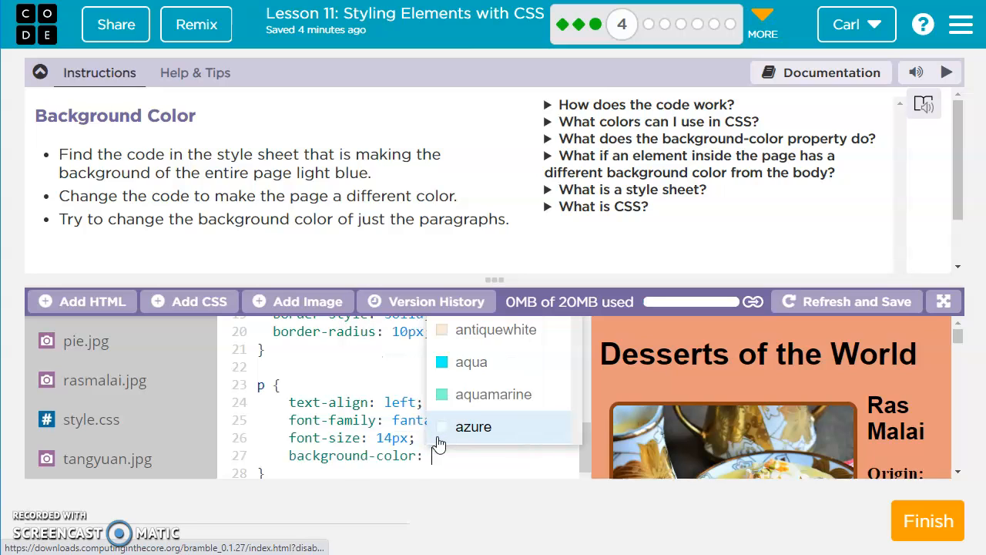
mouse_move(471, 360)
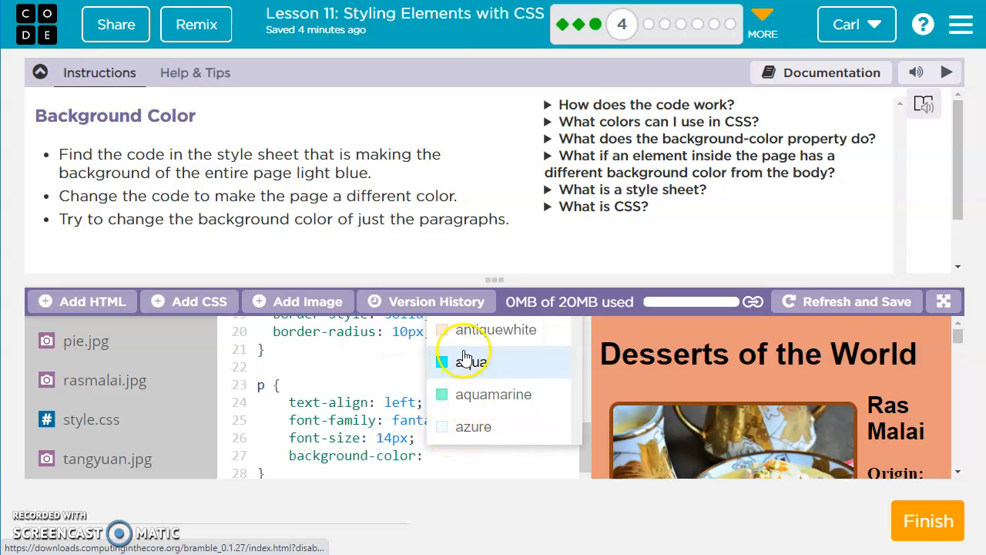
click(496, 330)
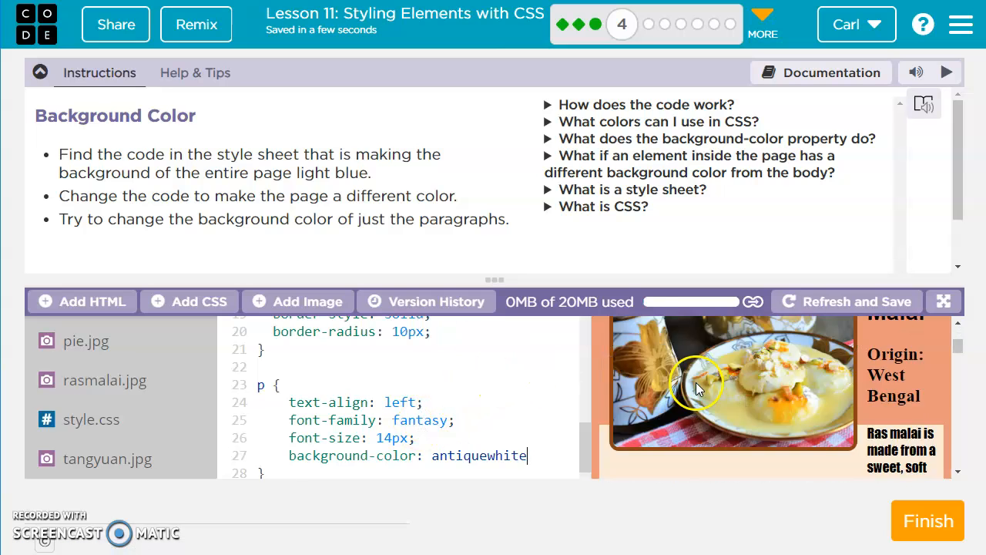
scroll(down, 3)
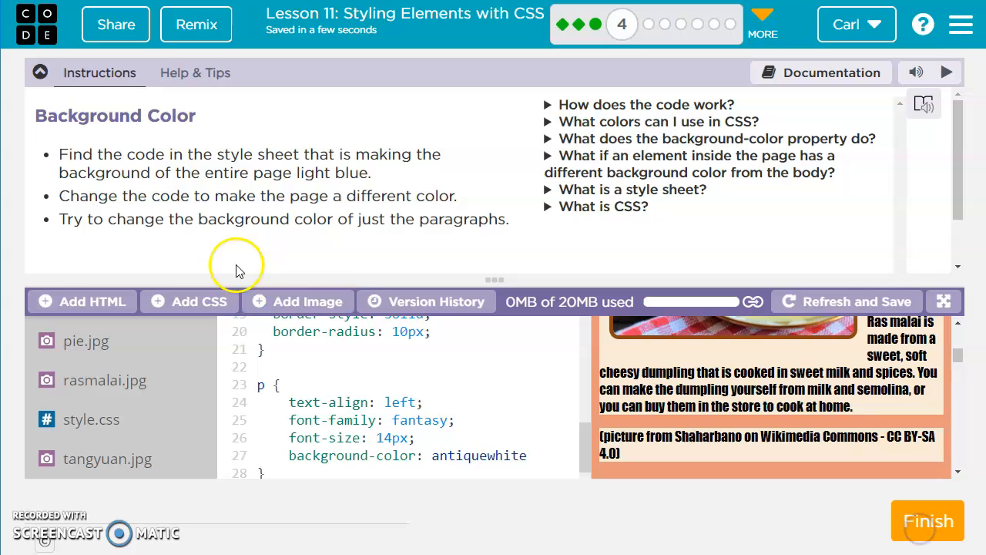
click(927, 520)
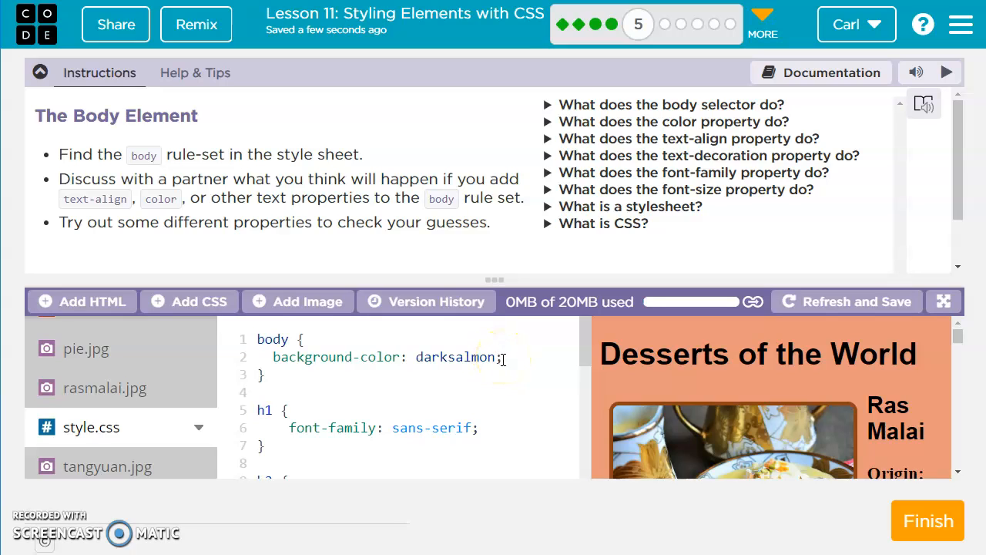
mouse_move(528, 376)
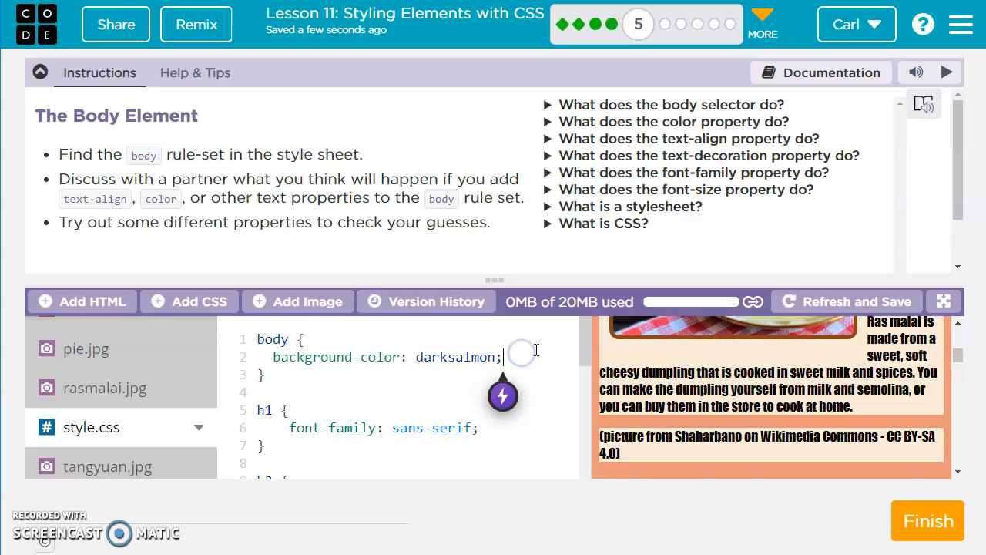
Add color: aquamarine and text-align: right to the body rule.
text(color:)
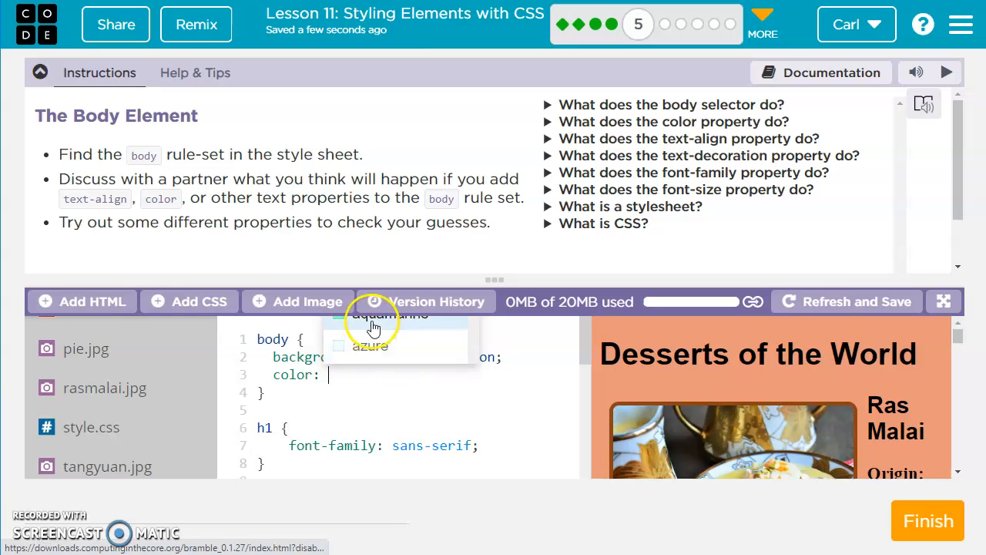
click(388, 314)
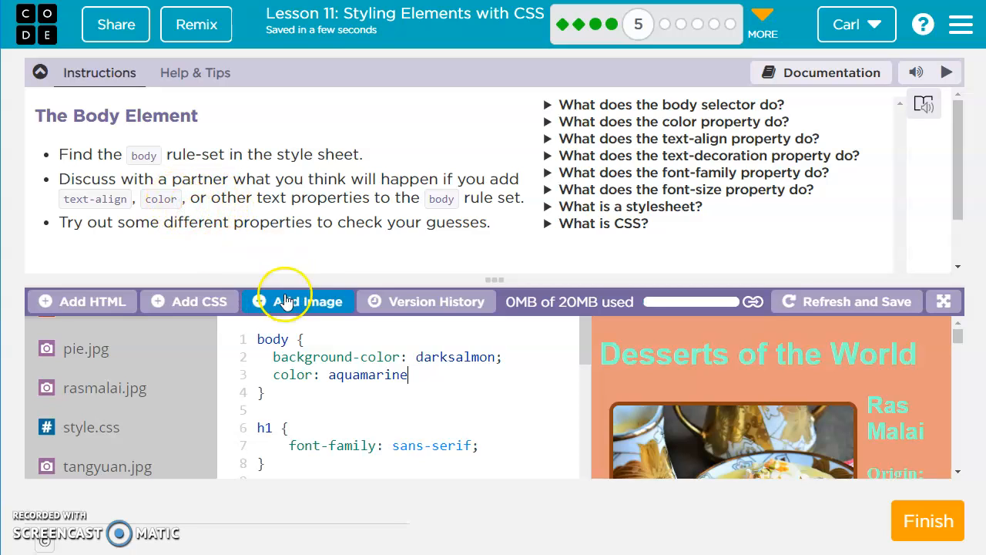
key(enter)
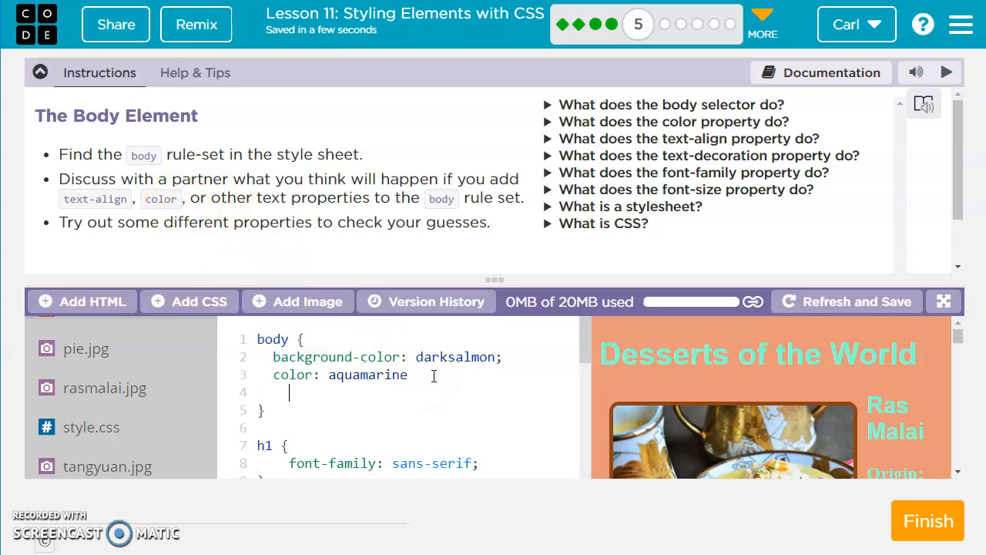
text(text-align:)
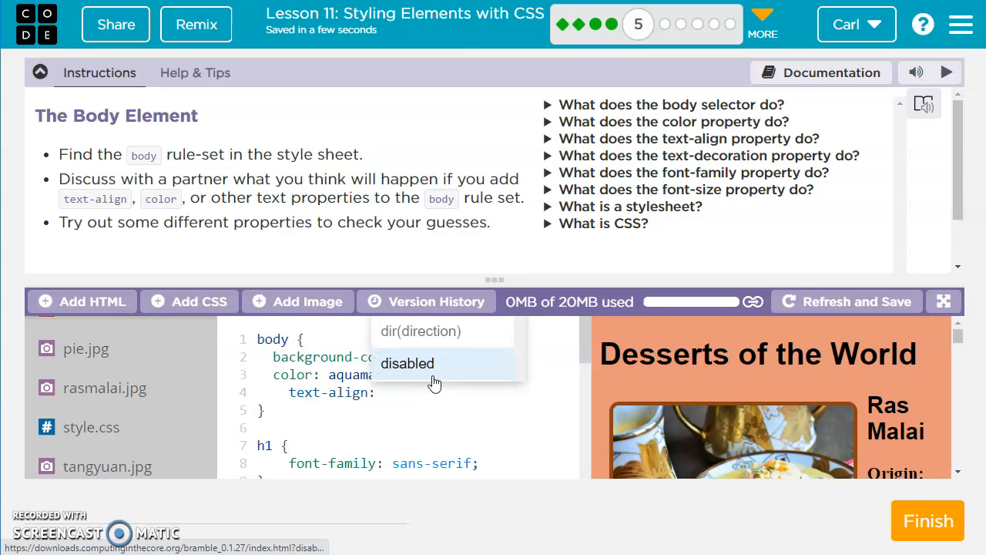
text(right)
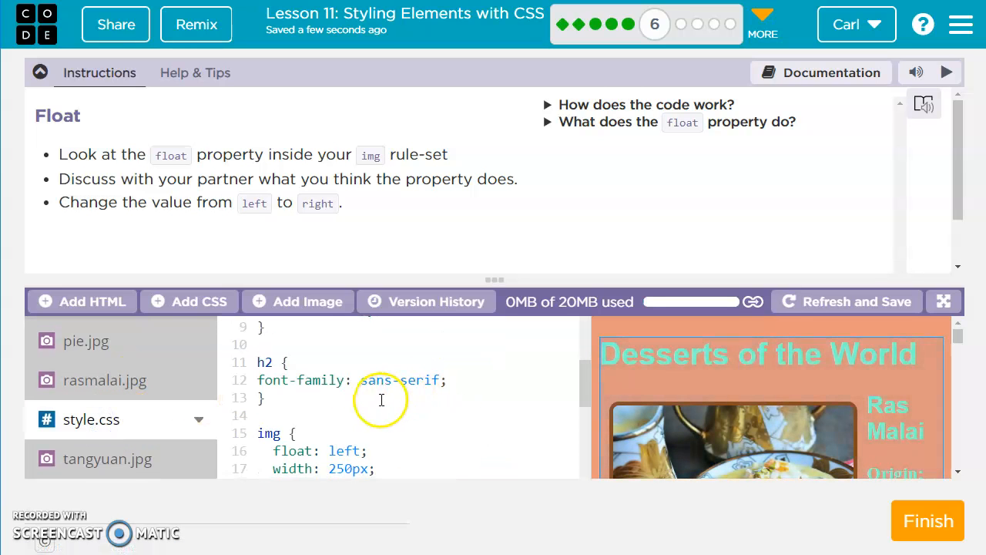
Change the img rule's float from left to right.
scroll(down, 3)
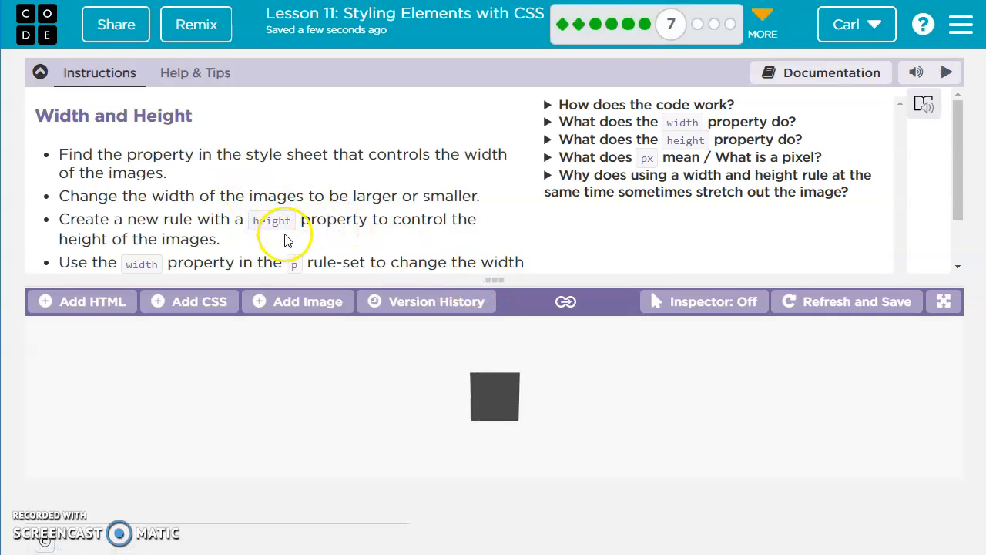
In style.css, change the img rule's width value to 350.
click(191, 300)
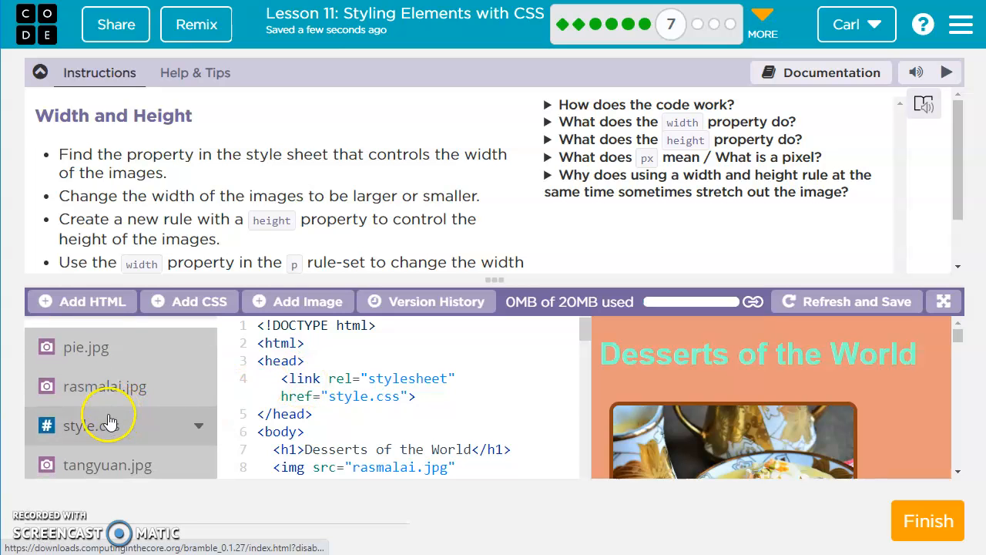
click(91, 419)
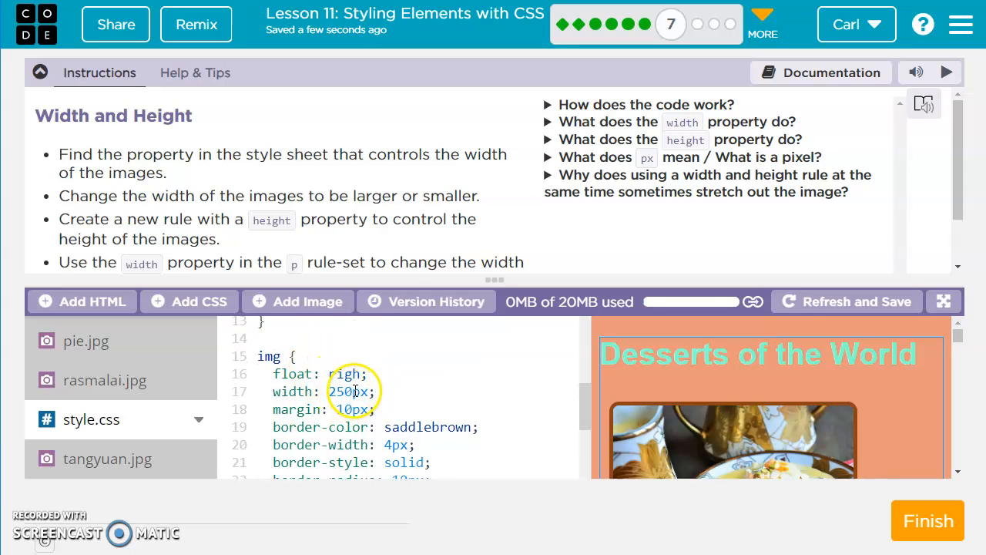
double_click(341, 391)
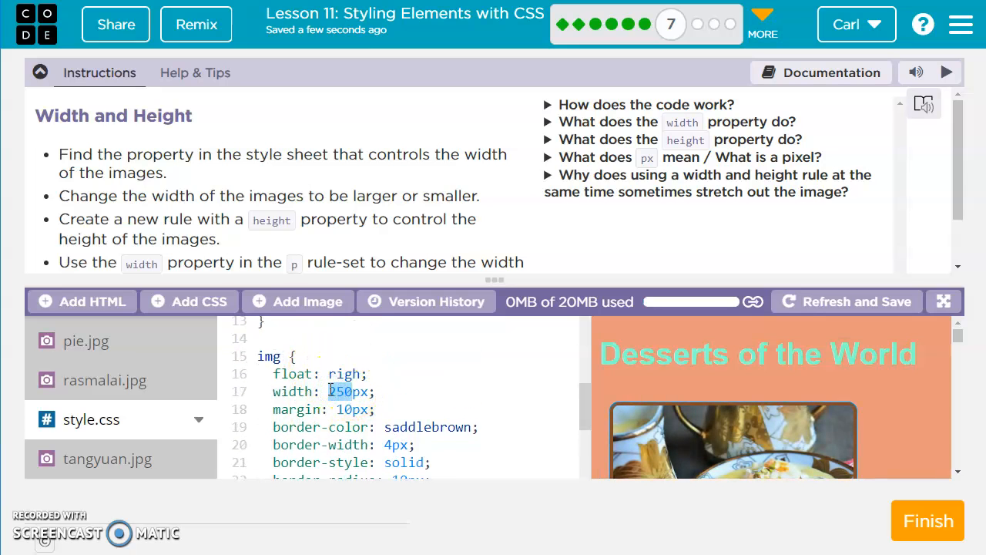
text(350)
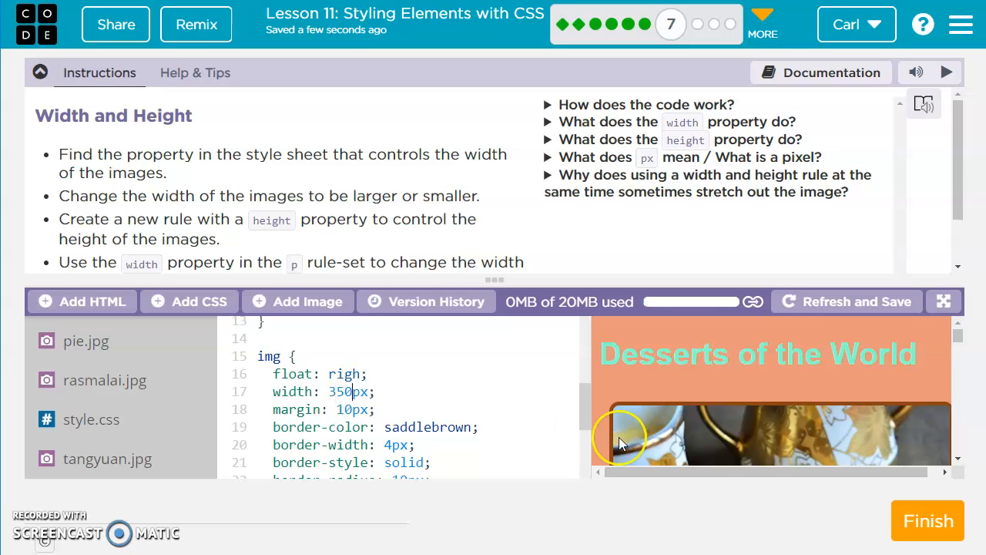
scroll(down, 3)
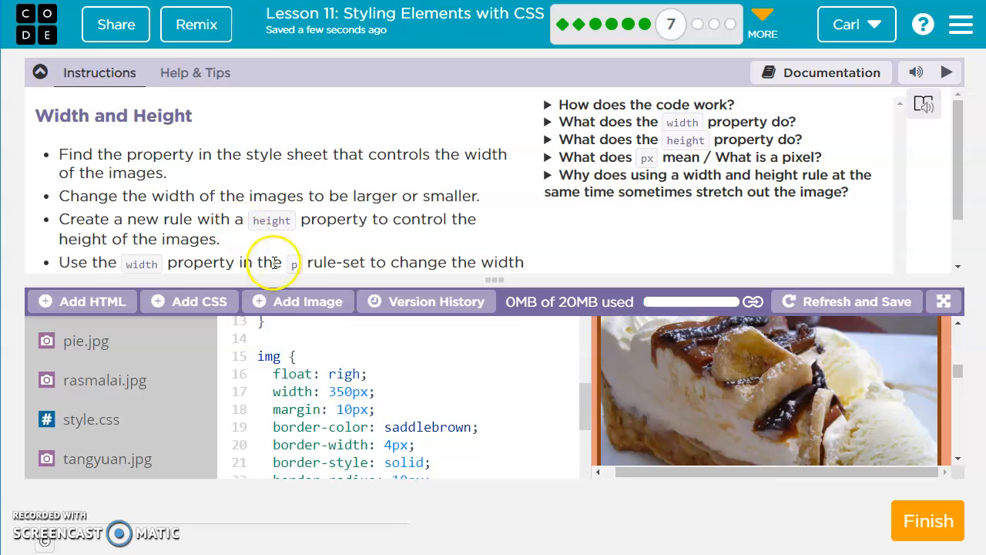
mouse_move(382, 398)
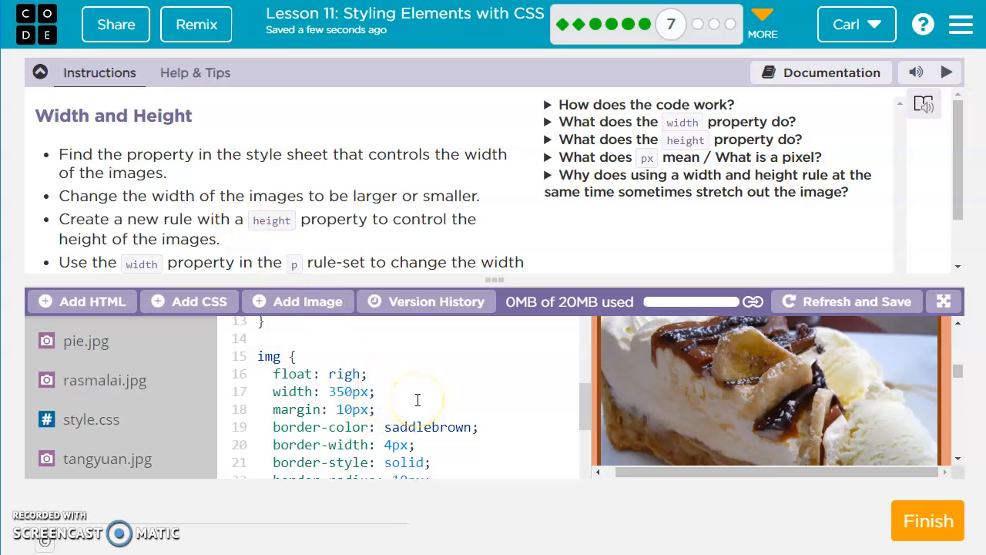
Add height: 200px to the img rule.
text(height:)
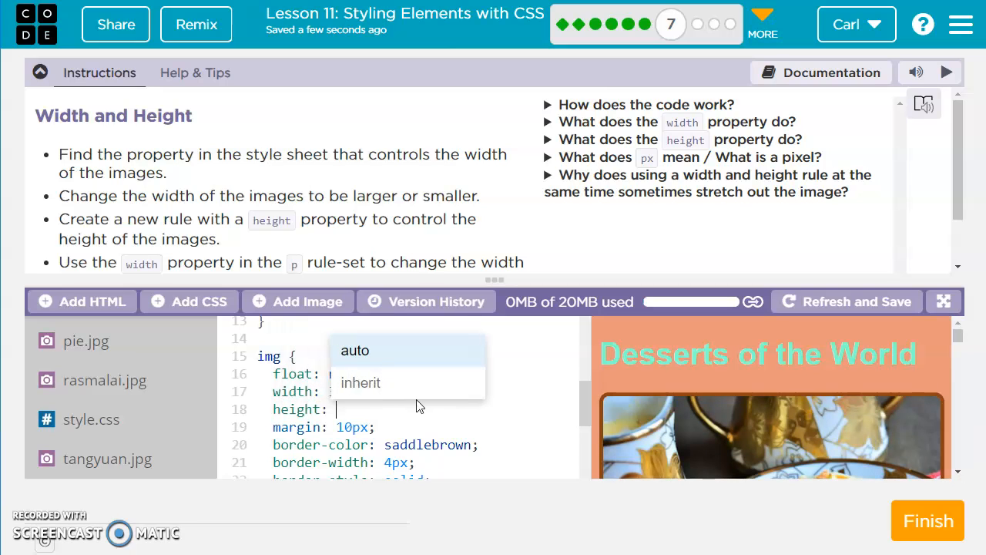
mouse_move(471, 432)
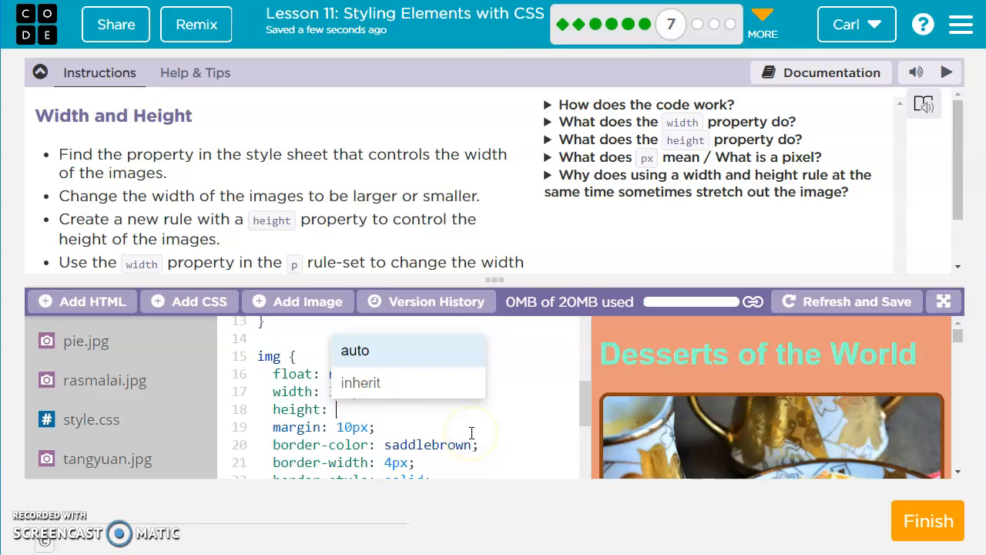
text(200px)
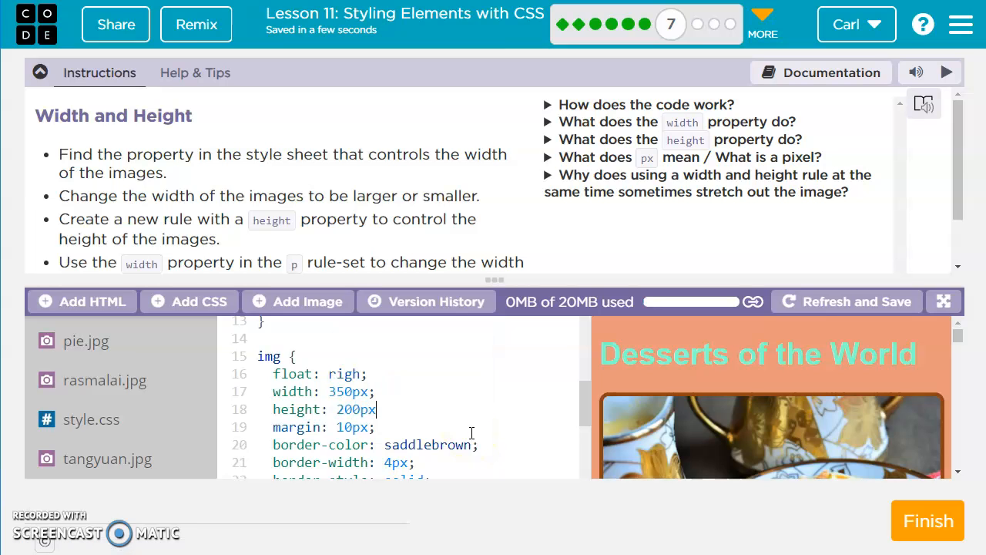
scroll(down, 3)
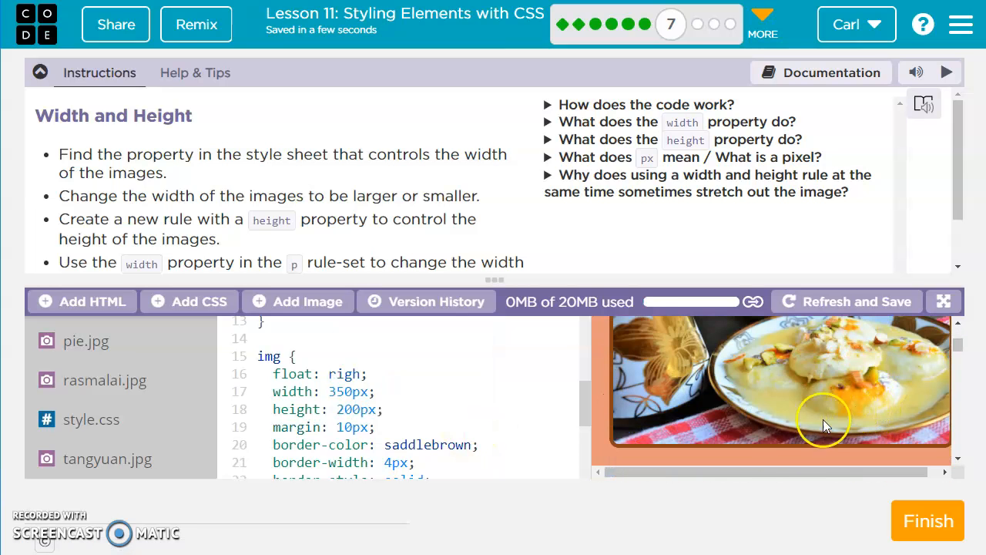
mouse_move(724, 450)
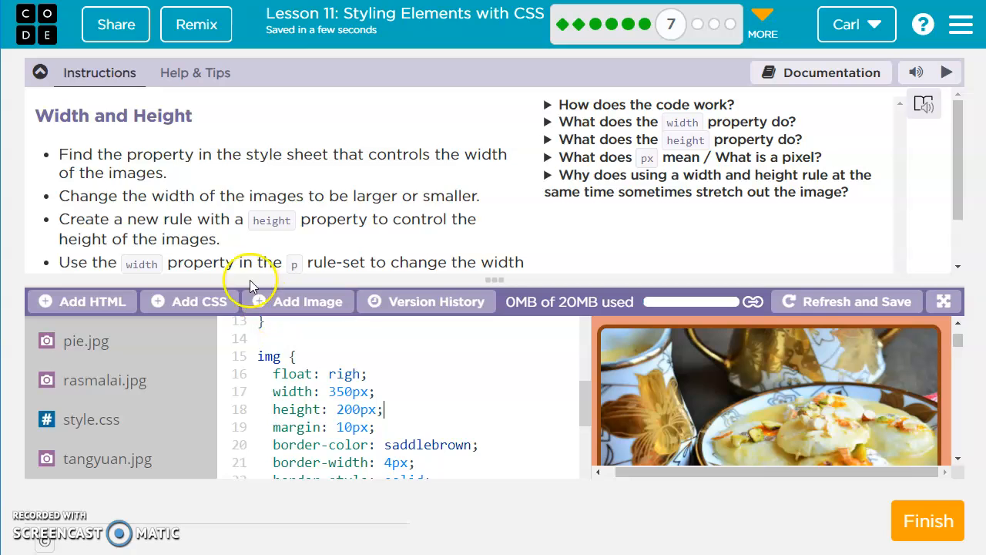
scroll(down, 3)
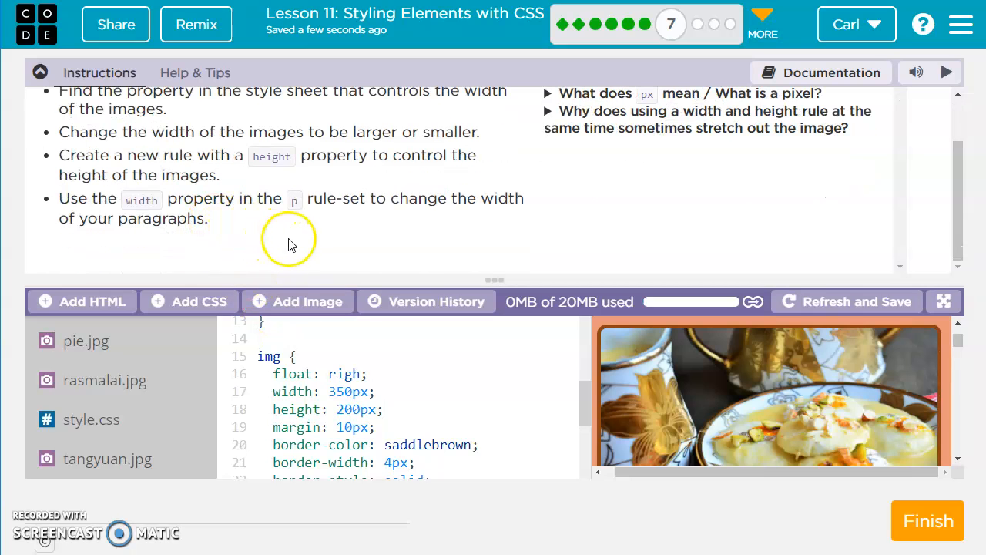
Add width: 400px to the p rule and finish the Width and Height level.
scroll(down, 3)
text(width: 4)
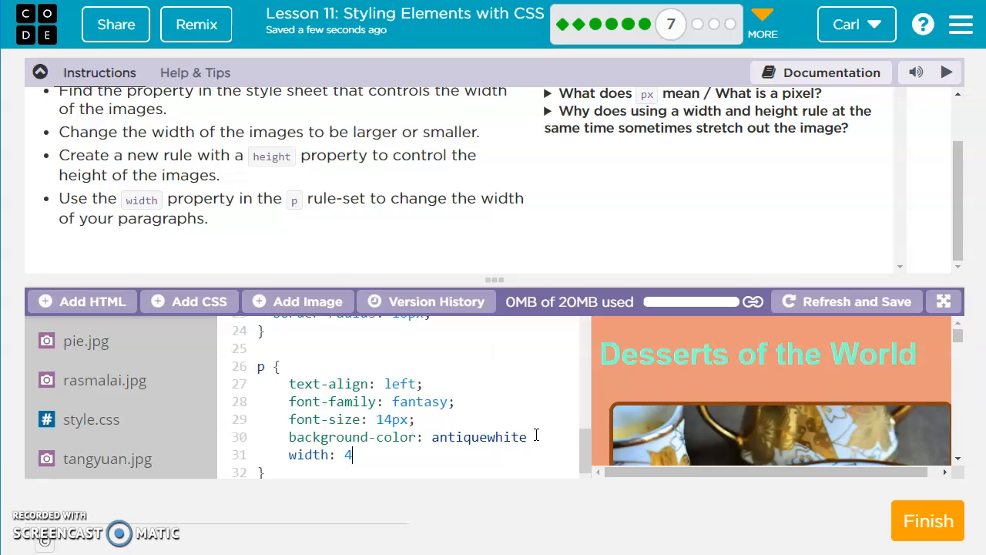
text(00px;)
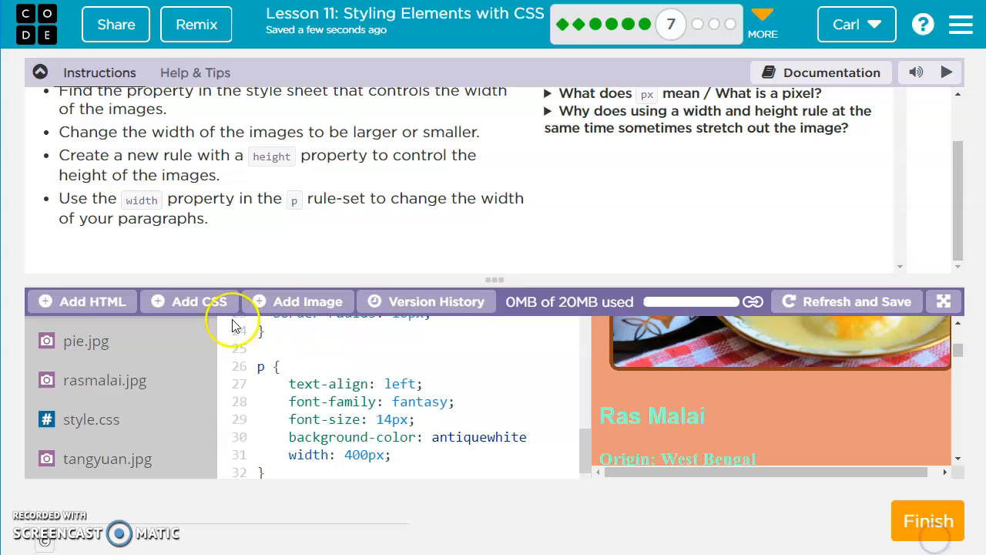
click(927, 521)
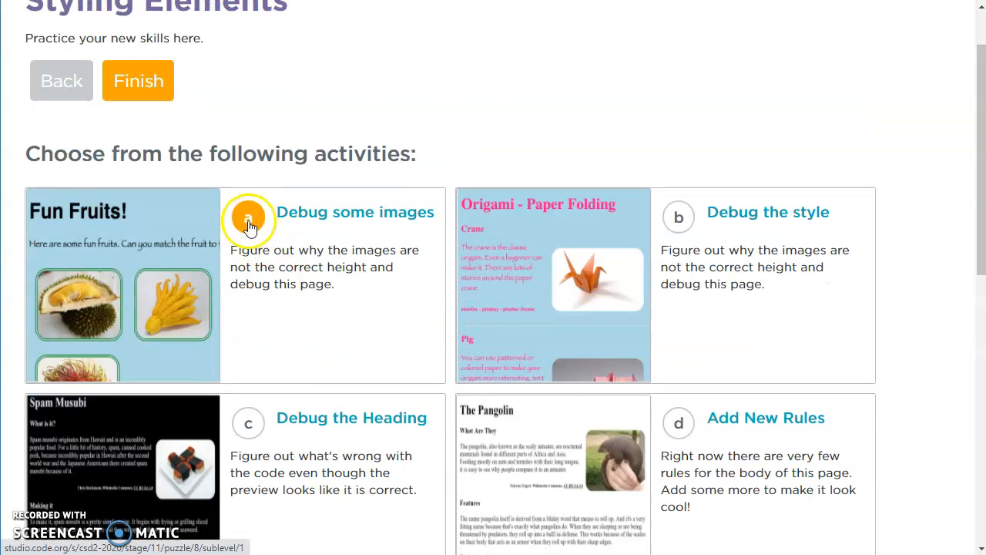
Open Debug some images and correct the img rule's height to 100px in style.css.
click(248, 219)
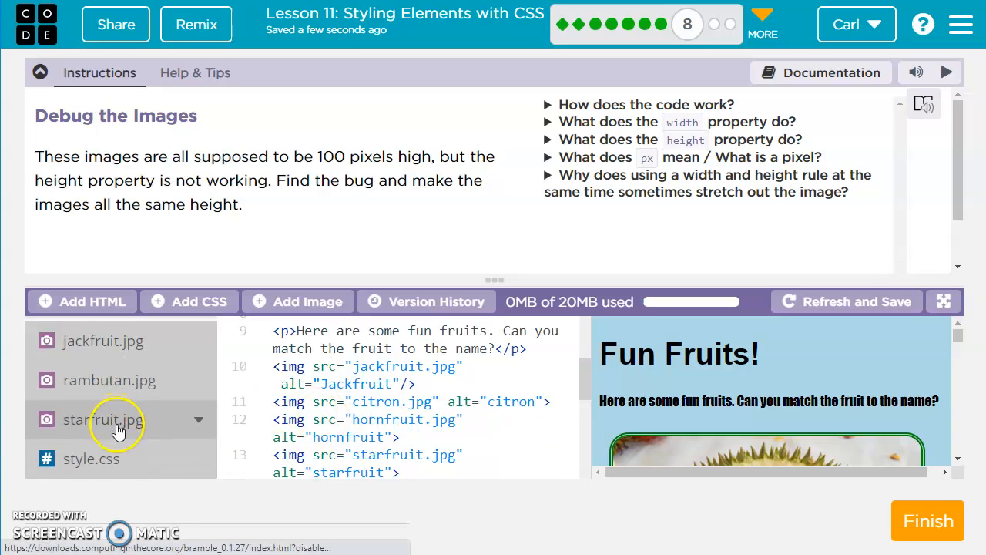
click(91, 459)
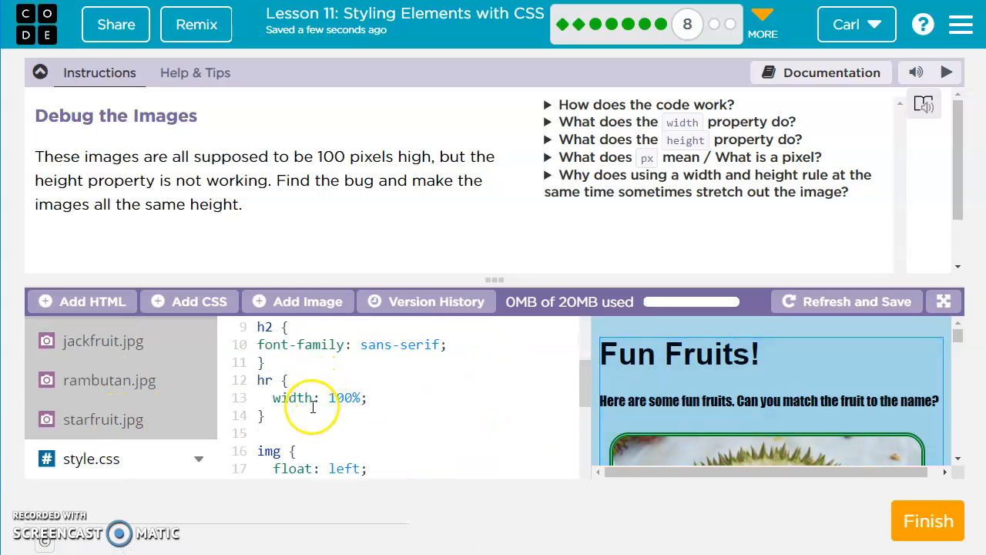
scroll(down, 3)
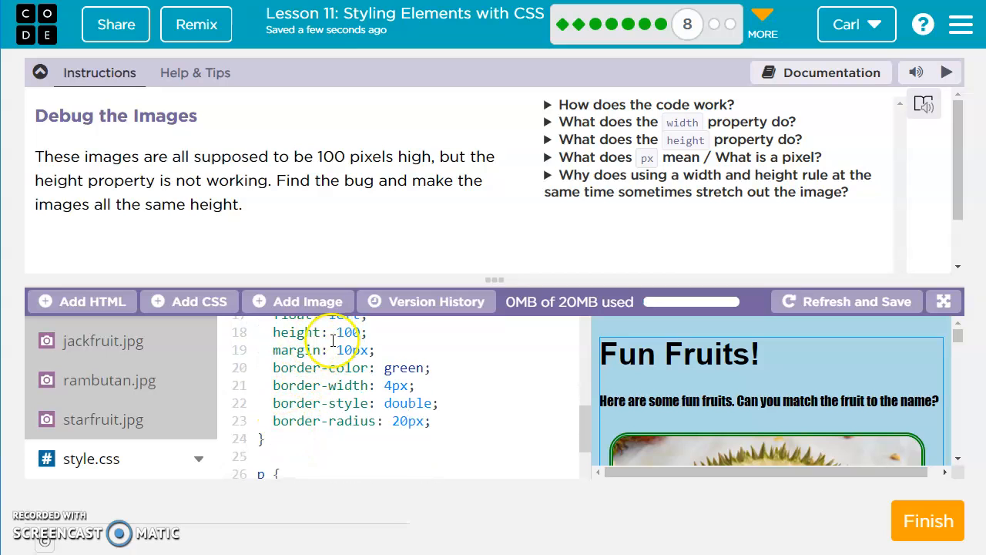
text(px)
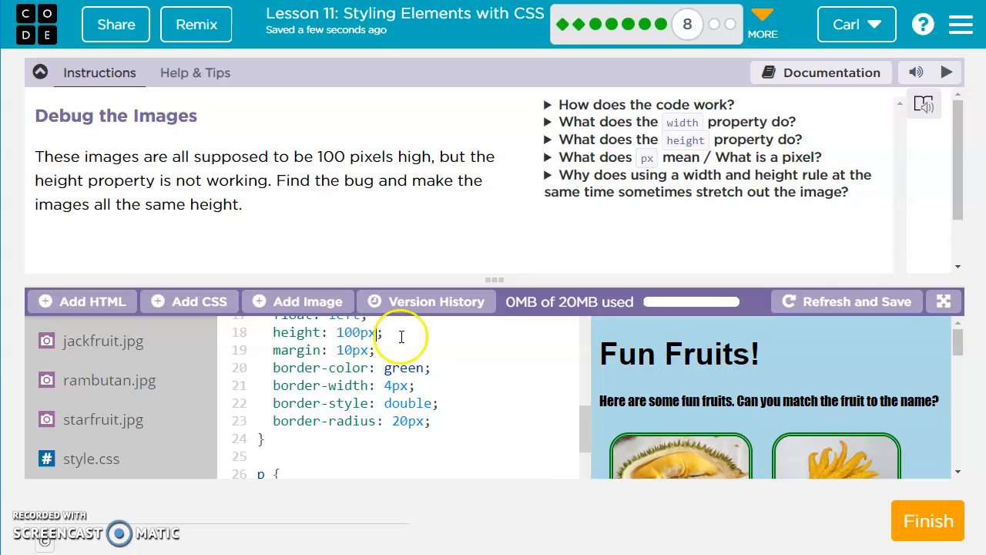
scroll(down, 3)
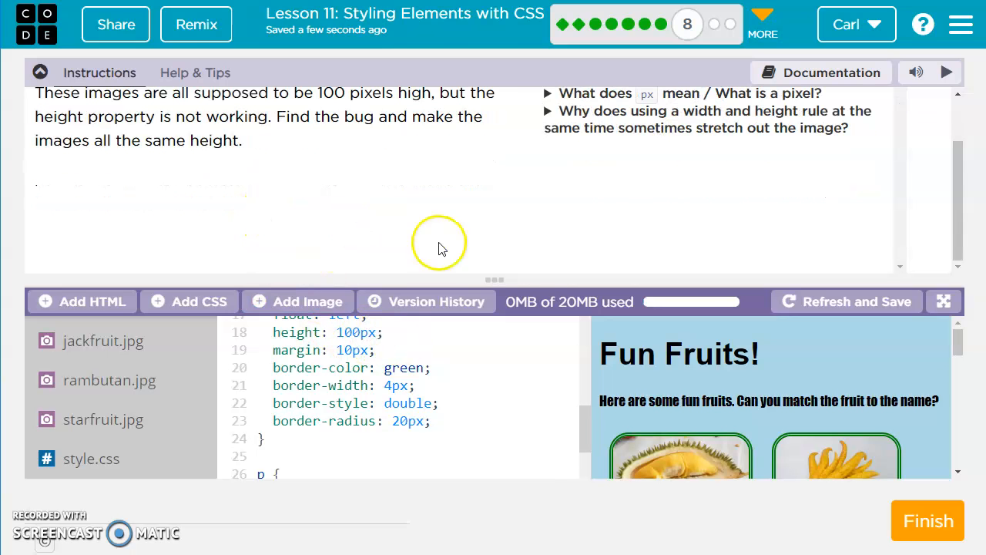
mouse_move(579, 362)
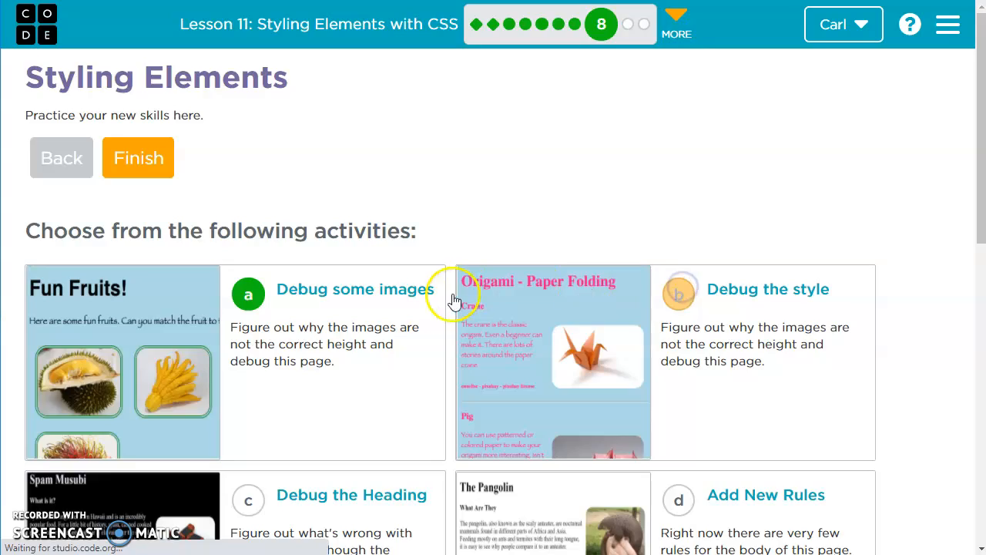
Open Debug the style, inspect style.css and index.html, and fix the Origami stylesheet link.
click(767, 290)
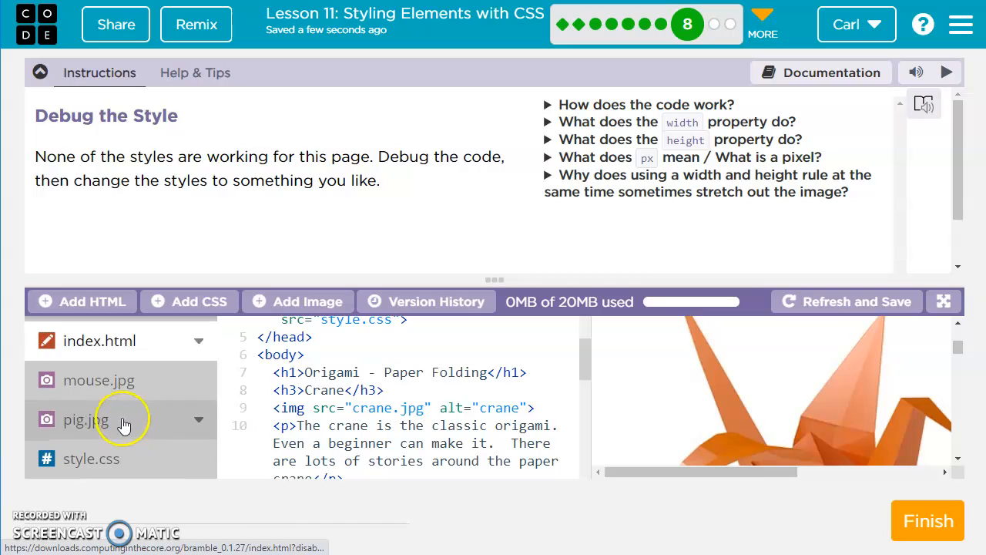
click(91, 459)
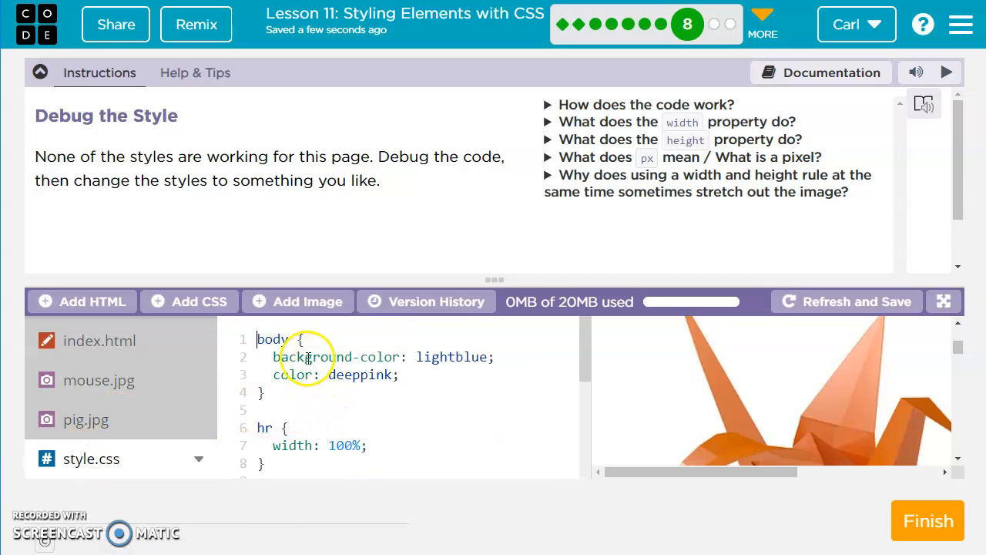
mouse_move(356, 388)
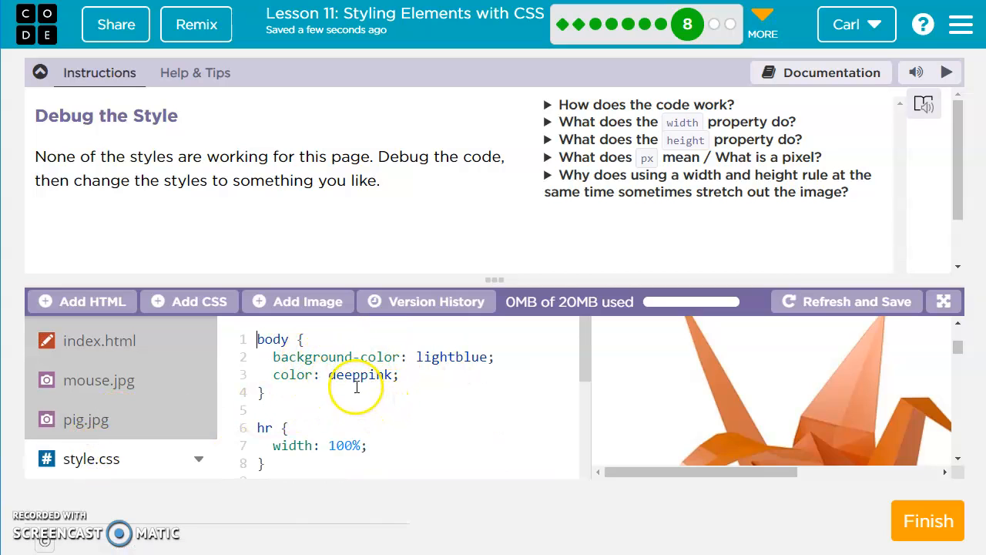
scroll(down, 3)
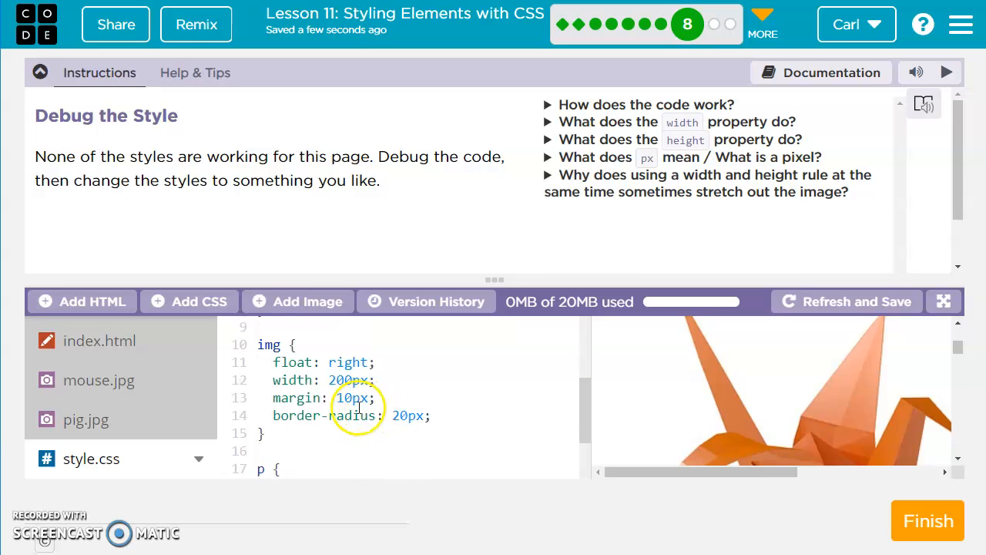
scroll(down, 3)
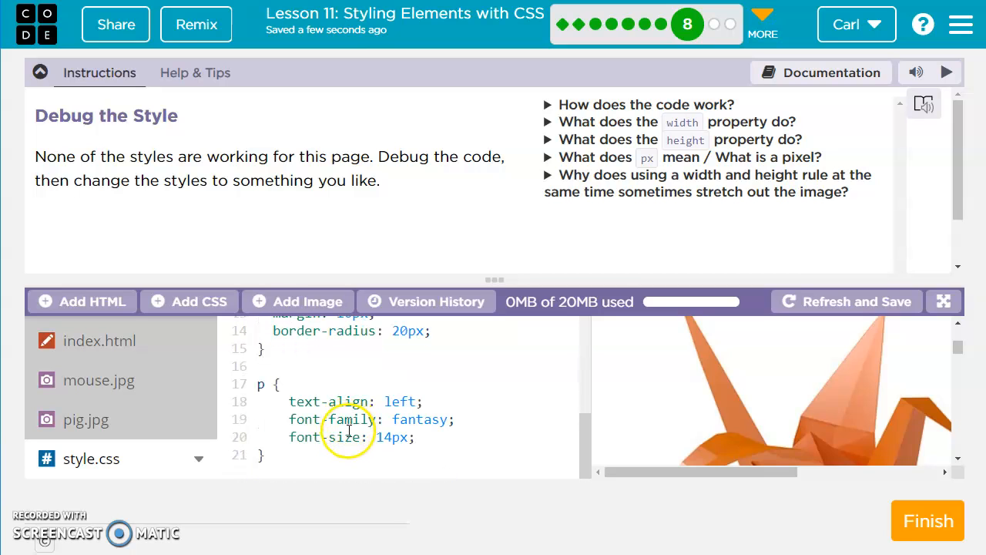
mouse_move(378, 436)
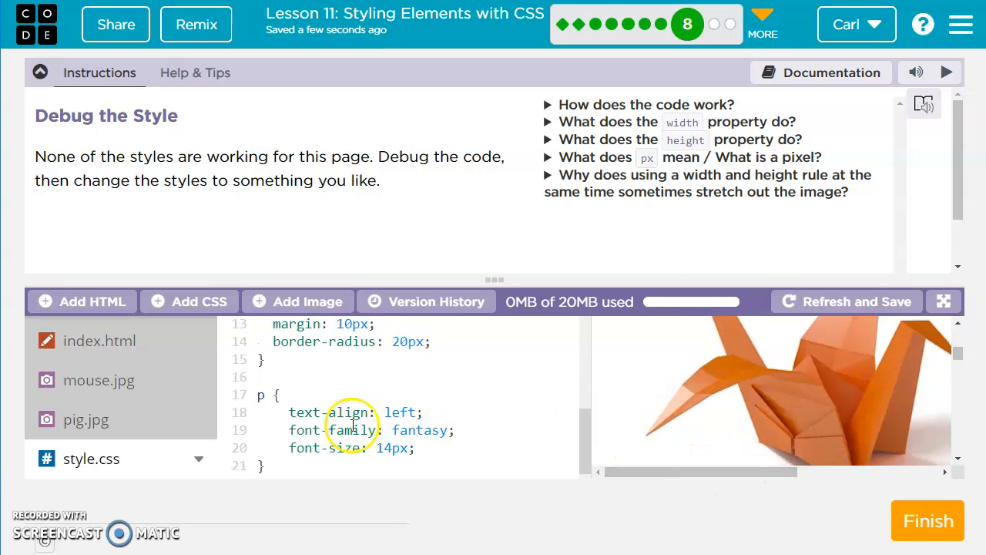
click(98, 386)
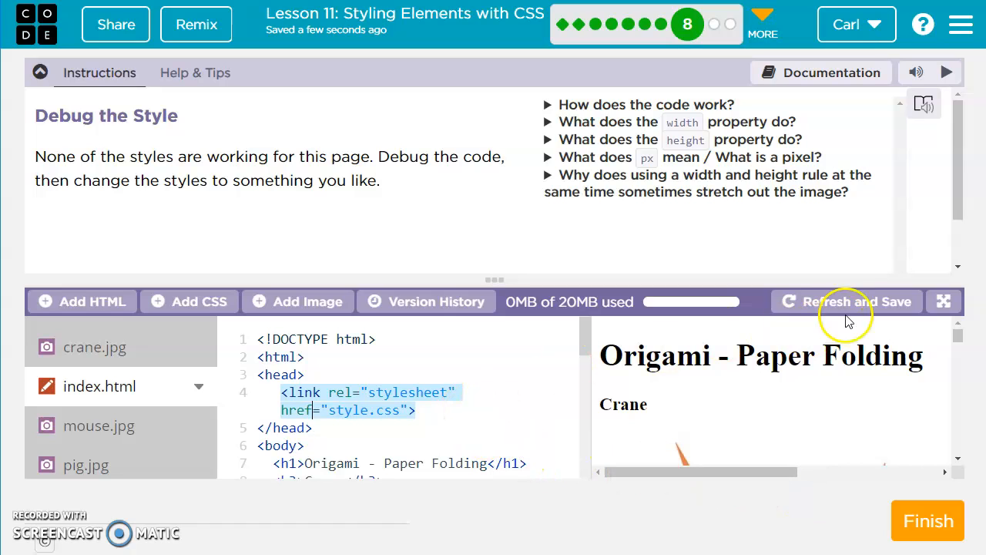
mouse_move(504, 417)
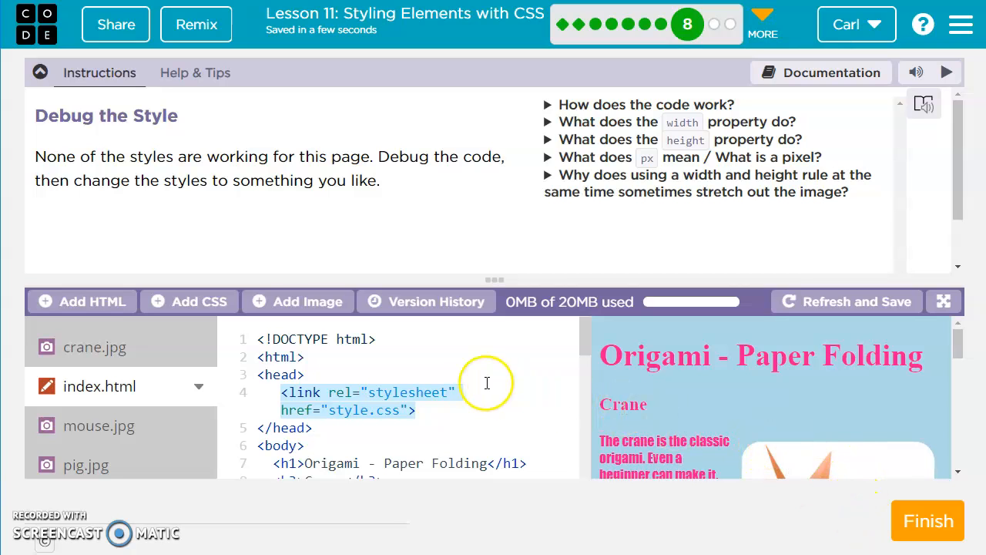
scroll(down, 3)
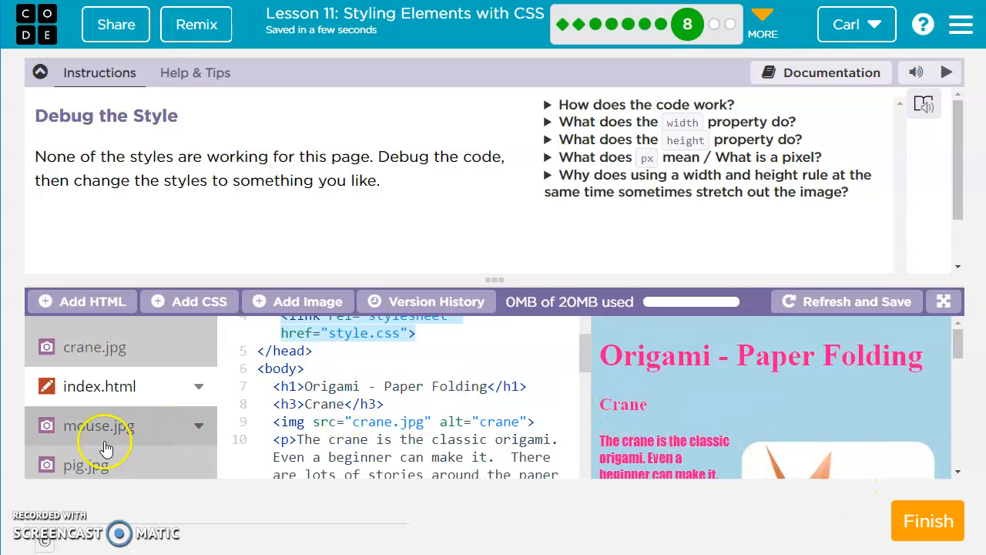
click(91, 457)
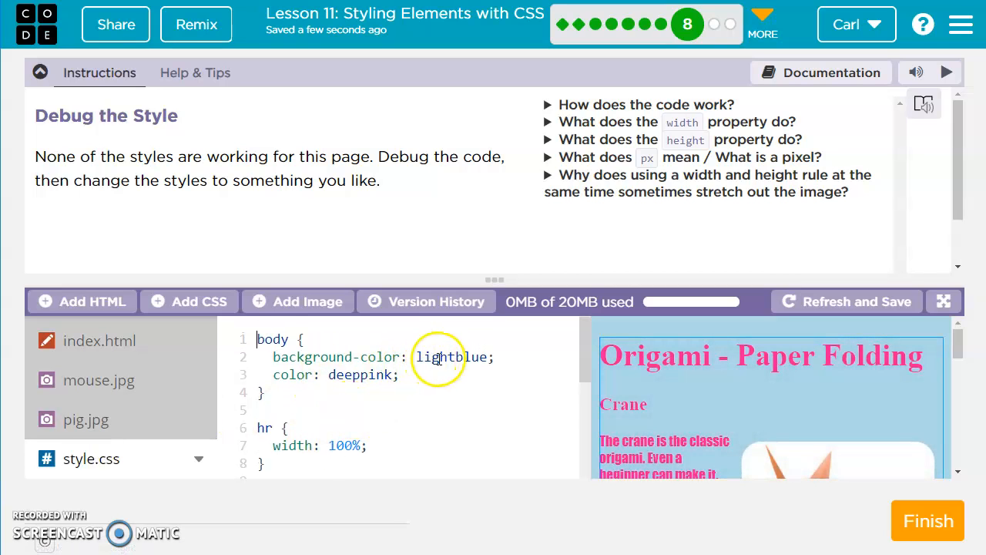
double_click(450, 357)
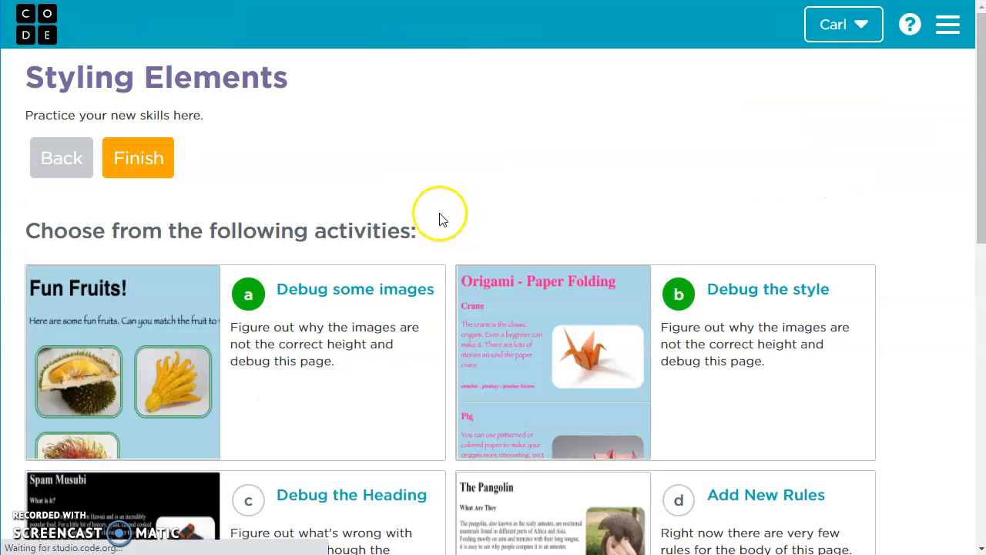
Open Debug the Heading and review the Spam Musubi page's style.css.
scroll(down, 3)
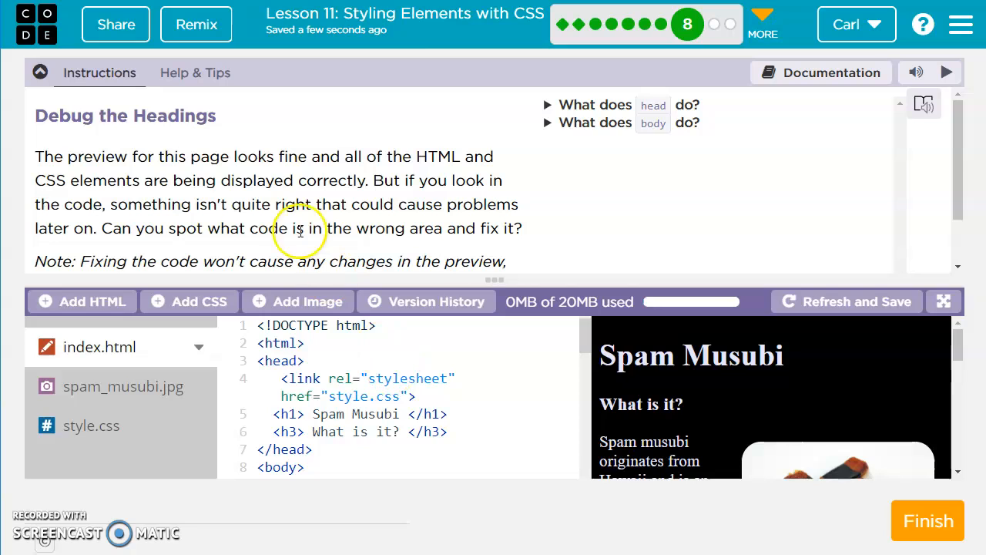
mouse_move(484, 378)
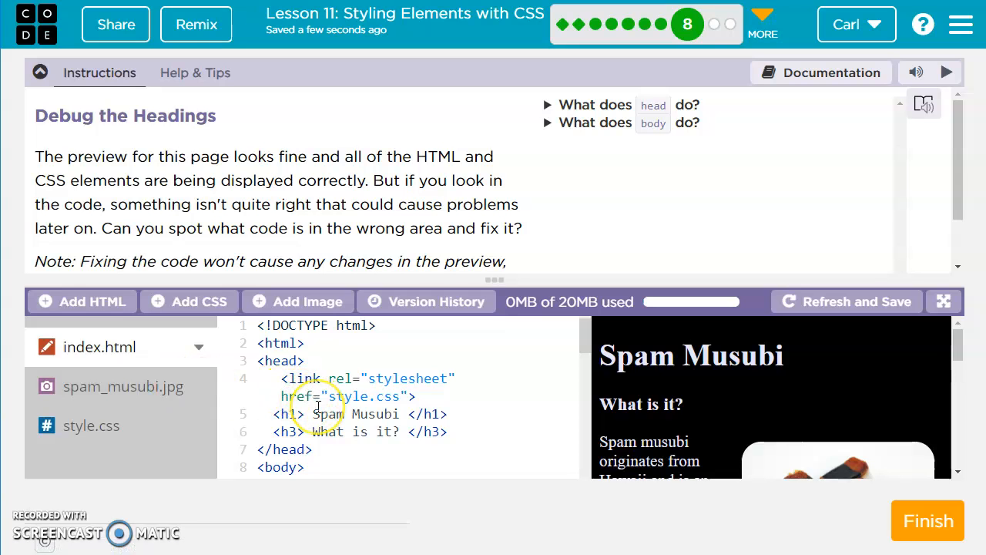
scroll(down, 3)
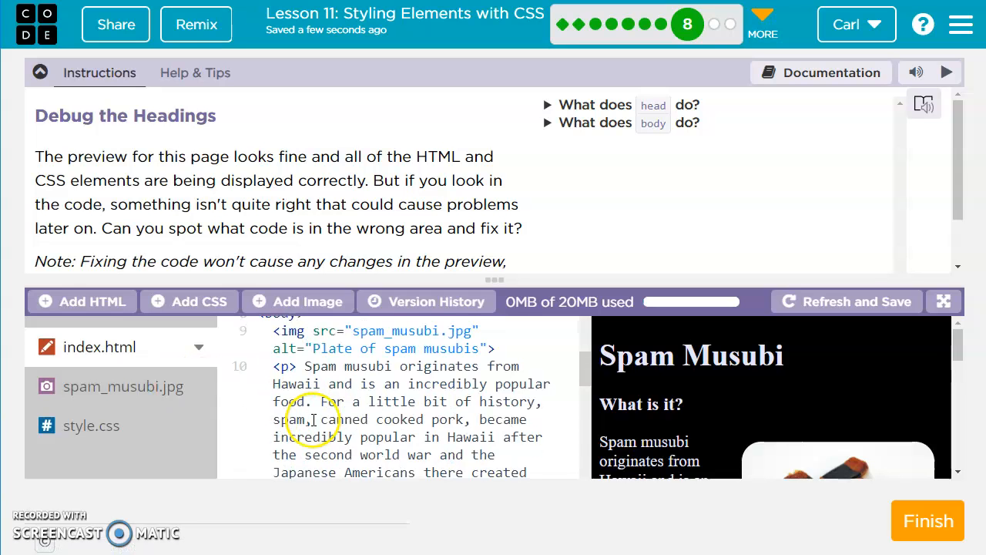
click(91, 426)
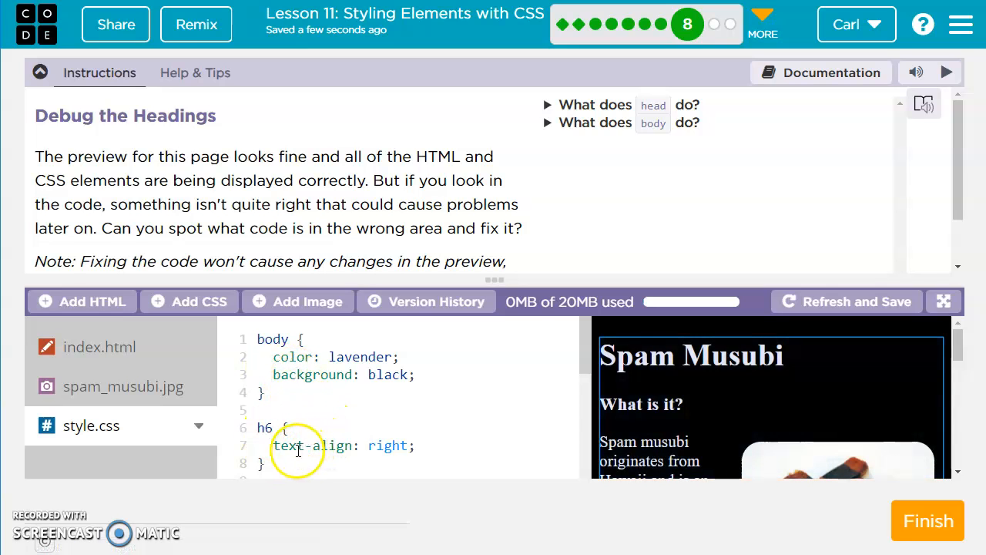
scroll(down, 3)
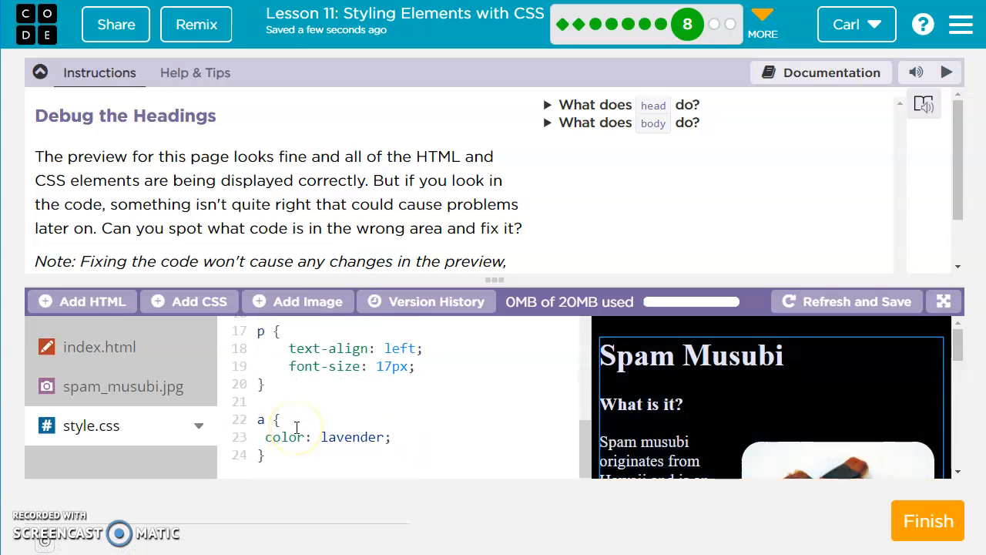
scroll(up, 3)
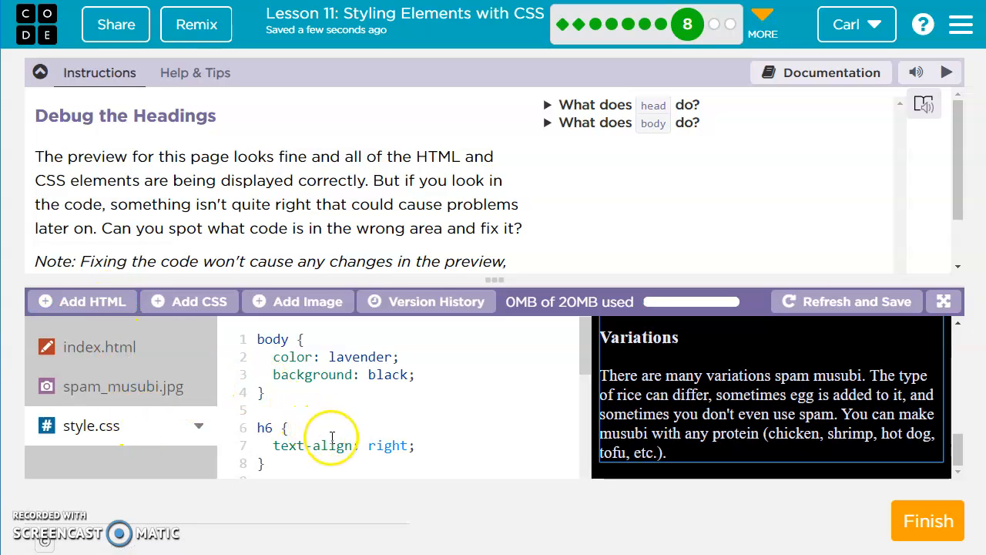
scroll(down, 3)
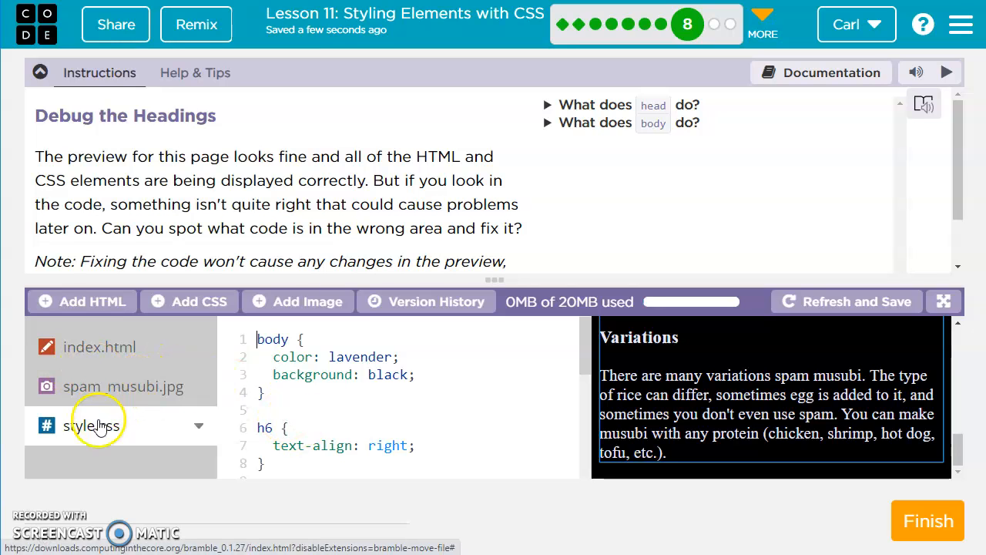
Return to index.html and fix the headings misplaced inside the head section.
click(99, 347)
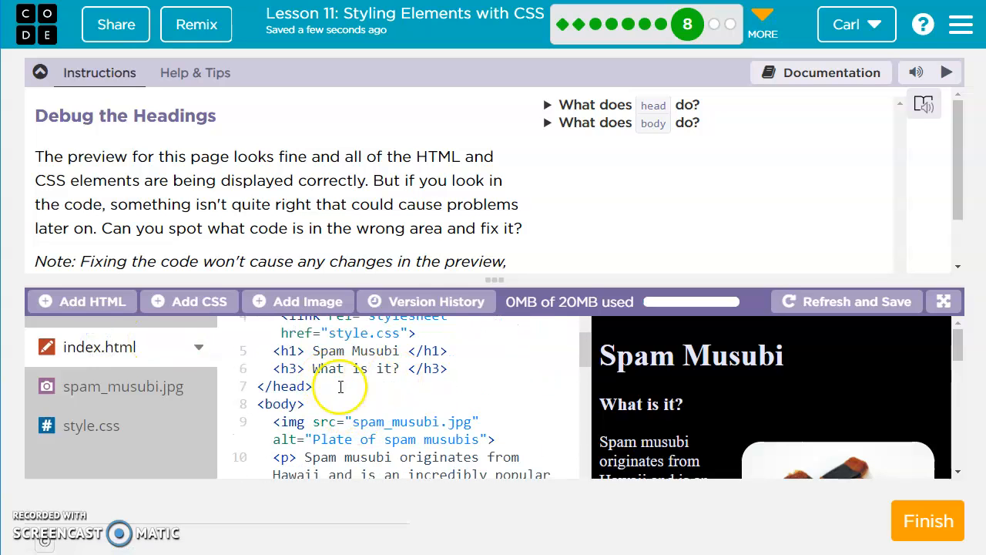
scroll(down, 3)
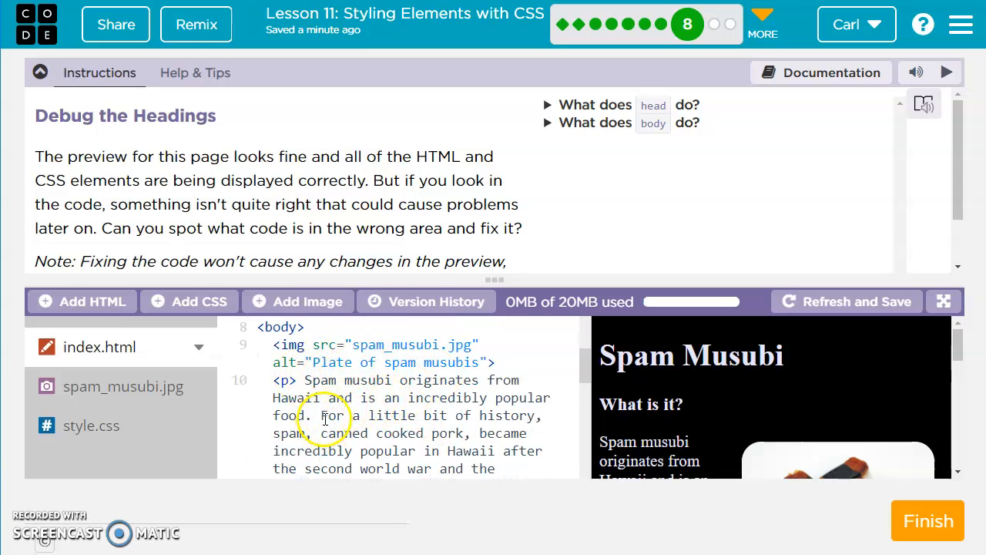
scroll(down, 3)
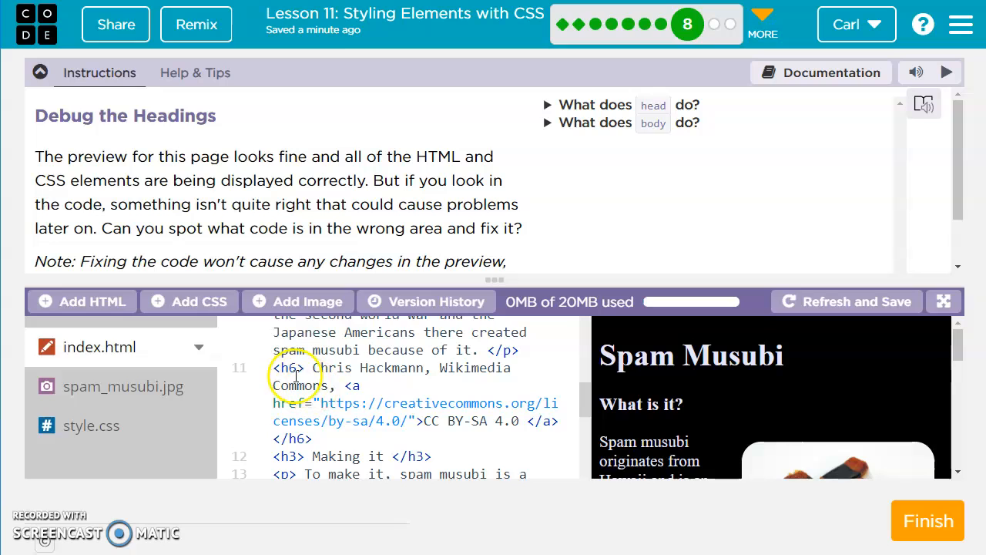
mouse_move(338, 370)
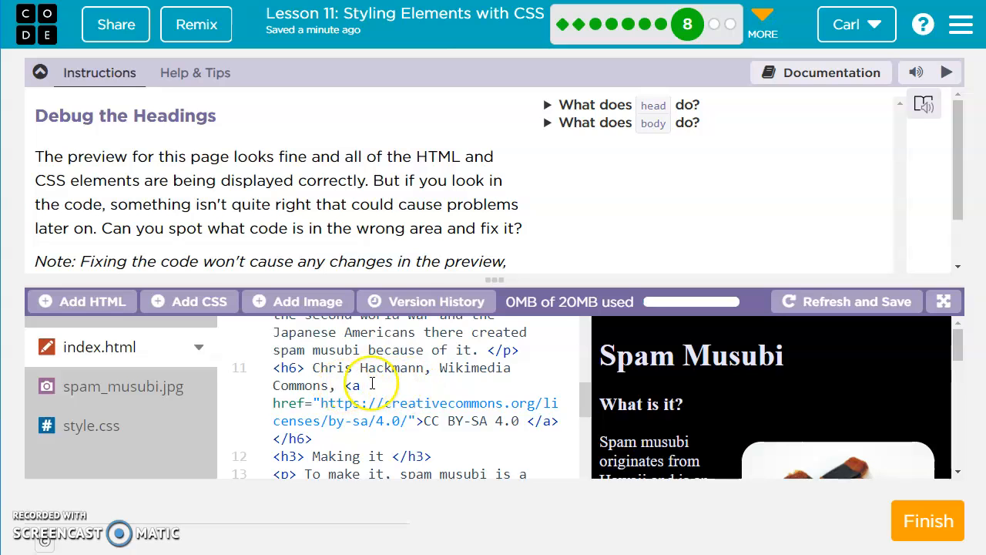
mouse_move(678, 419)
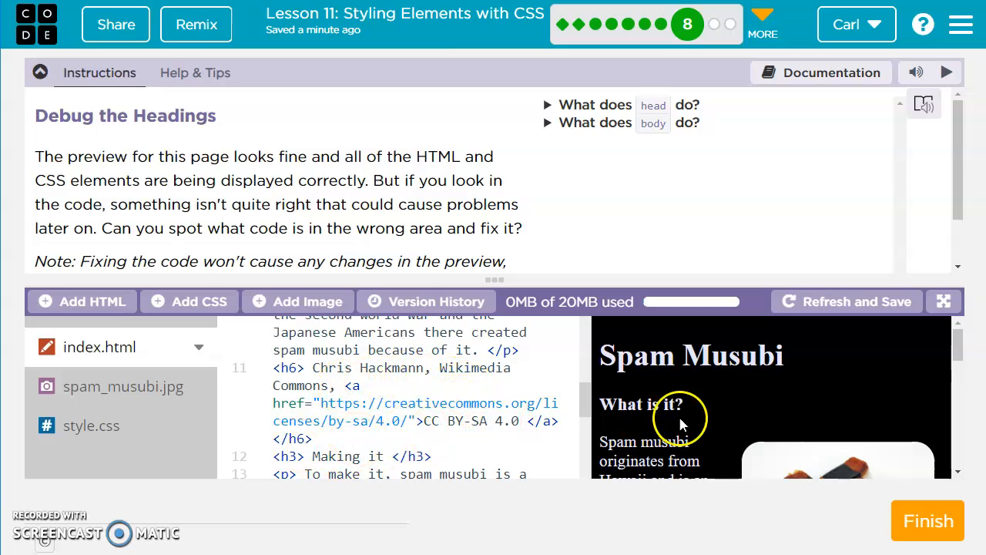
scroll(down, 3)
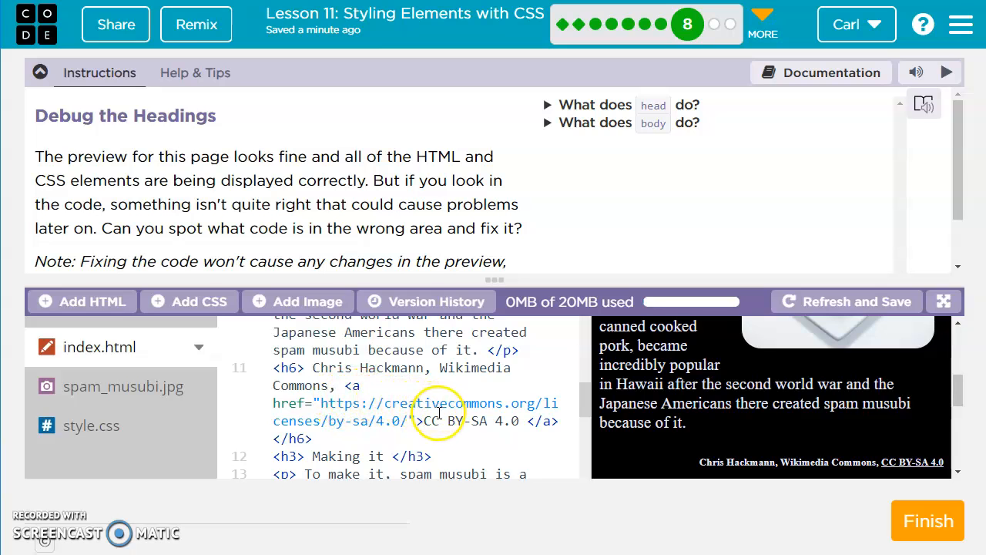
scroll(down, 3)
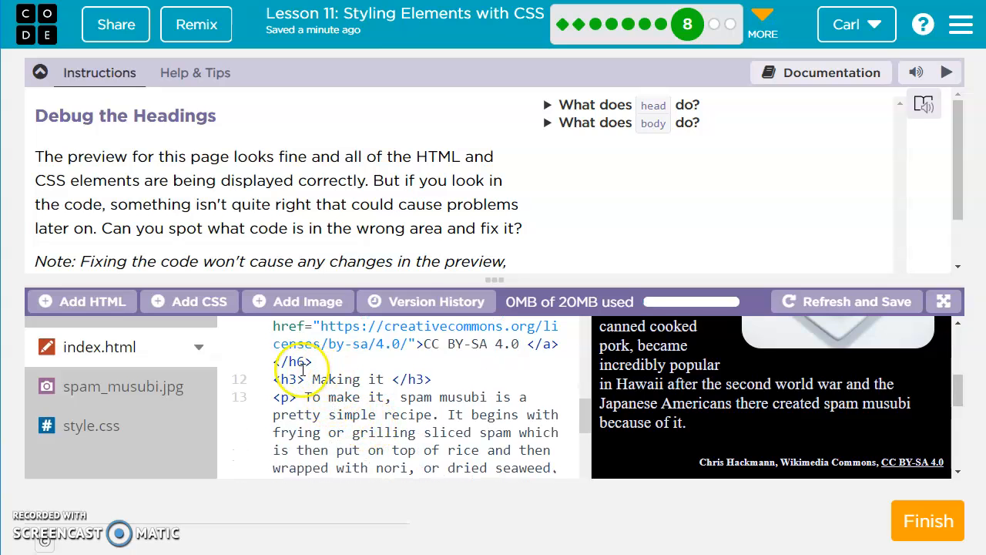
scroll(down, 3)
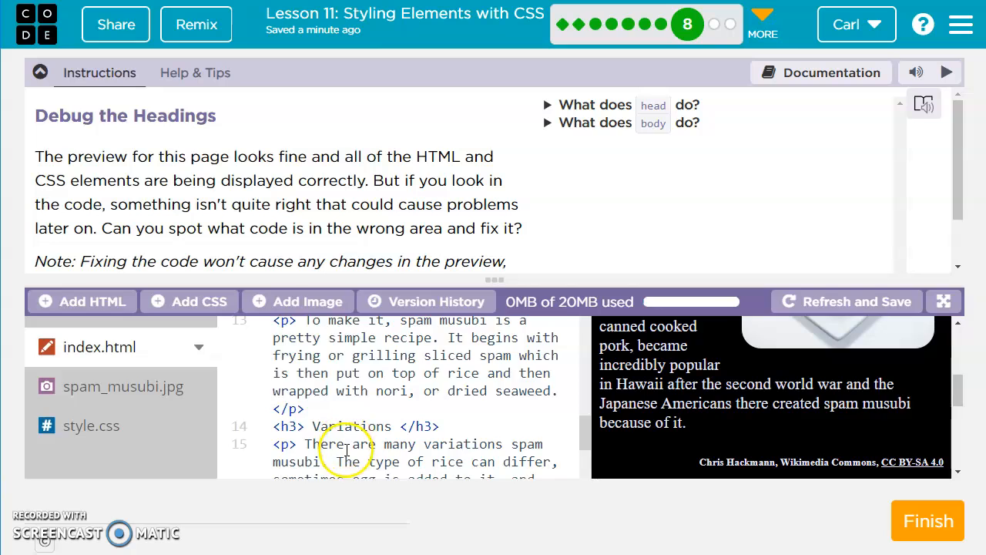
scroll(down, 3)
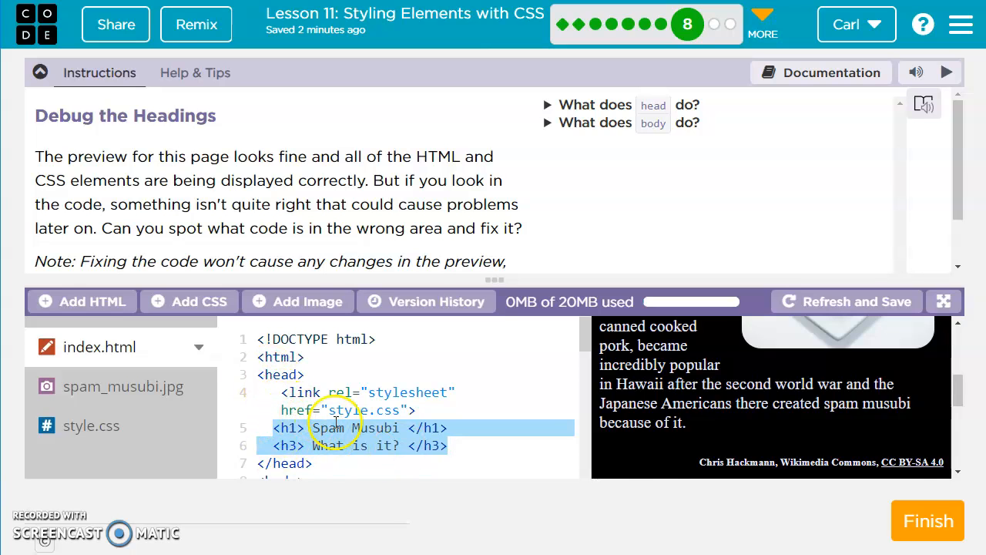
scroll(down, 3)
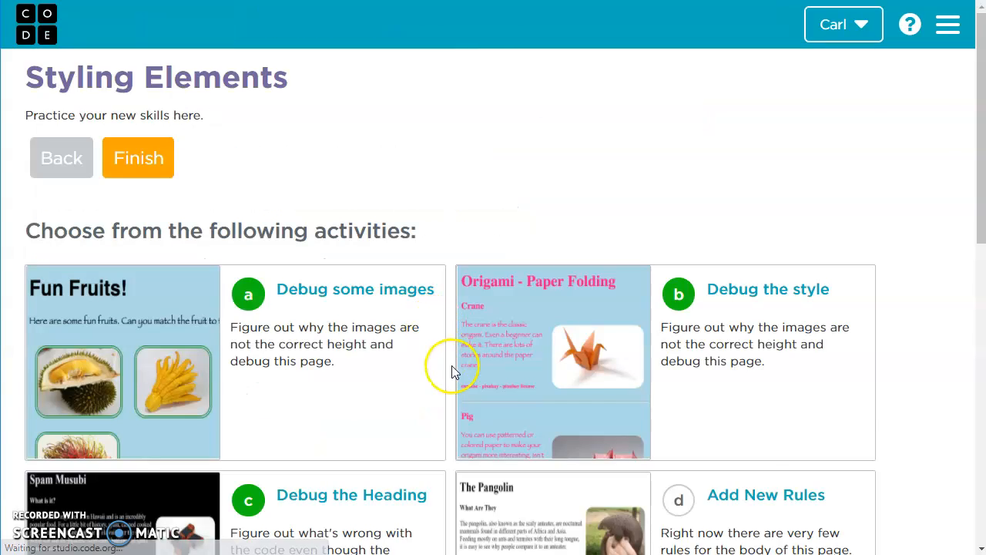
Add background-color: azure; to the body rule in The Pangolin's style.css.
scroll(down, 3)
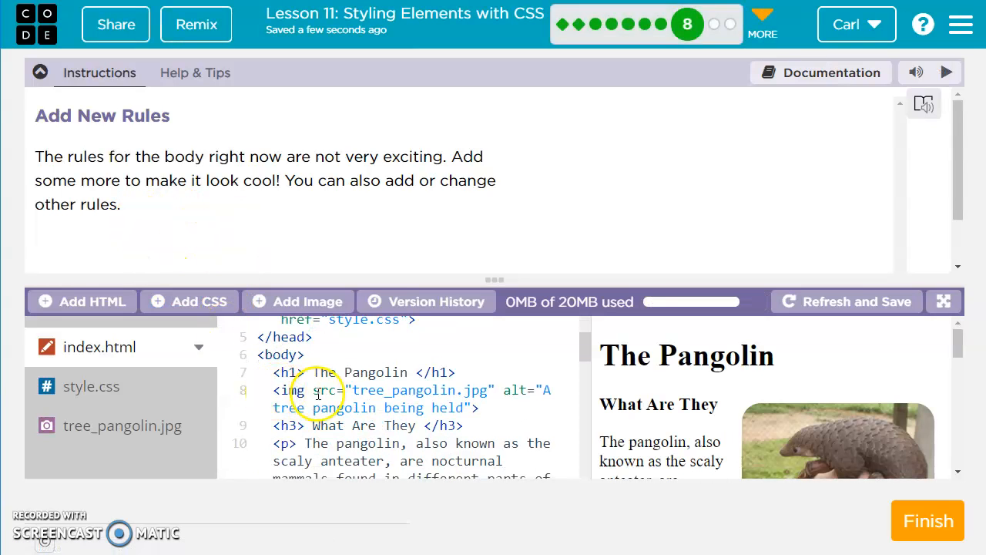
click(91, 385)
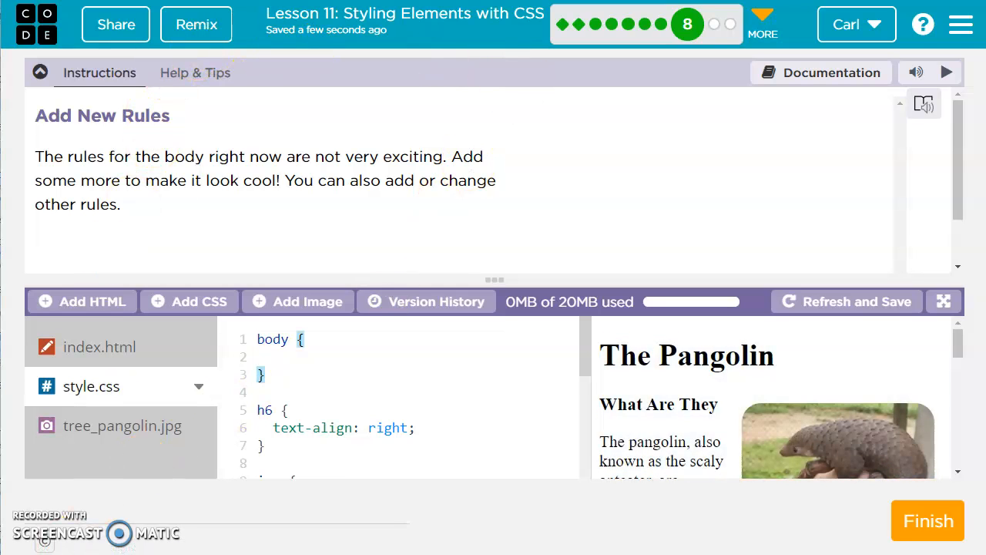
text(ba)
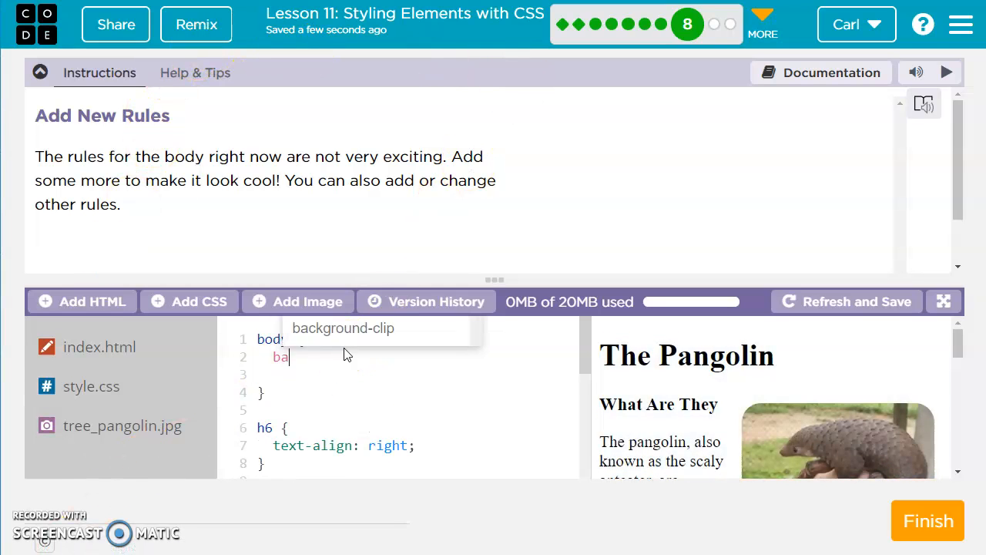
text(ackg)
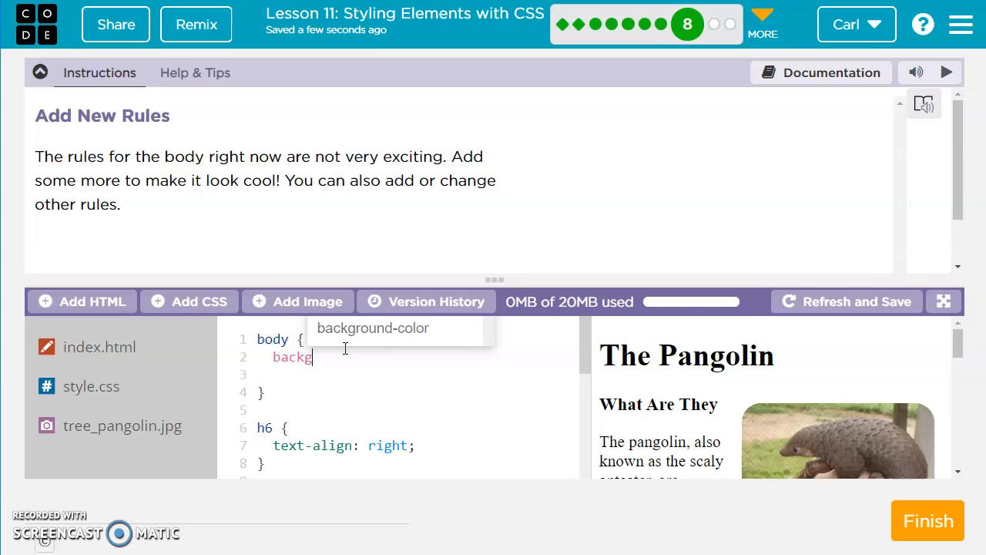
text(round-)
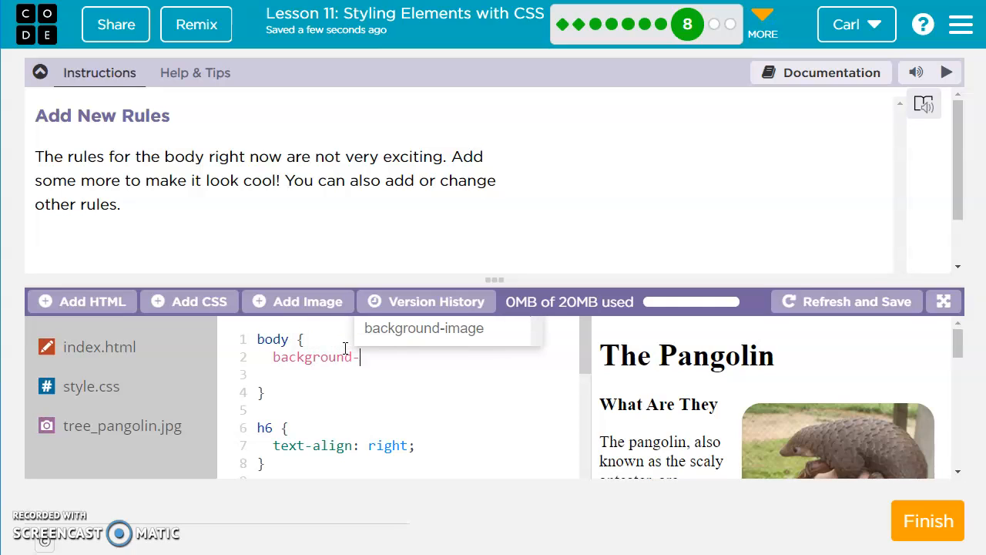
text(color:)
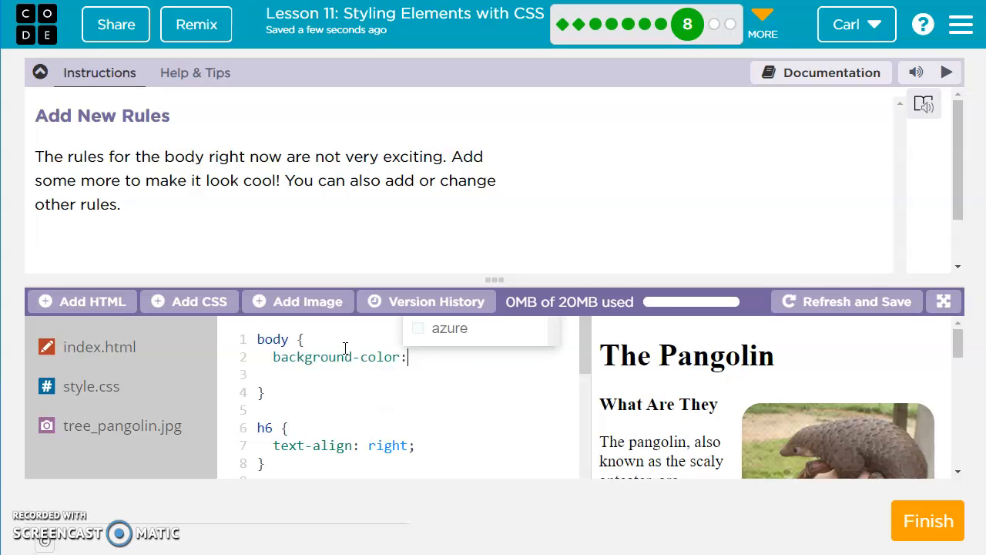
text(azure;)
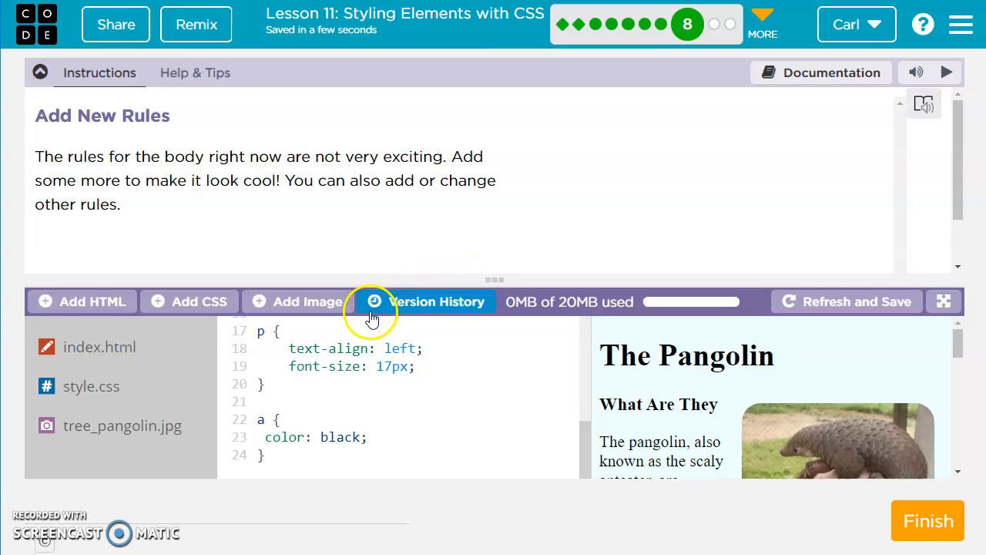
Return to the list of Styling Elements activities.
click(928, 521)
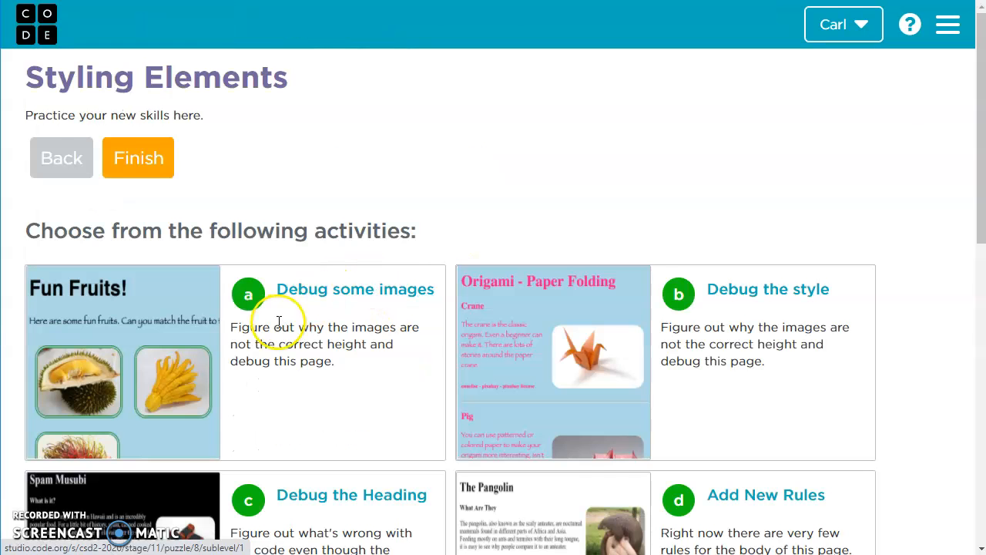
Begin a width property in the img rule of the portfolio style.css.
scroll(down, 3)
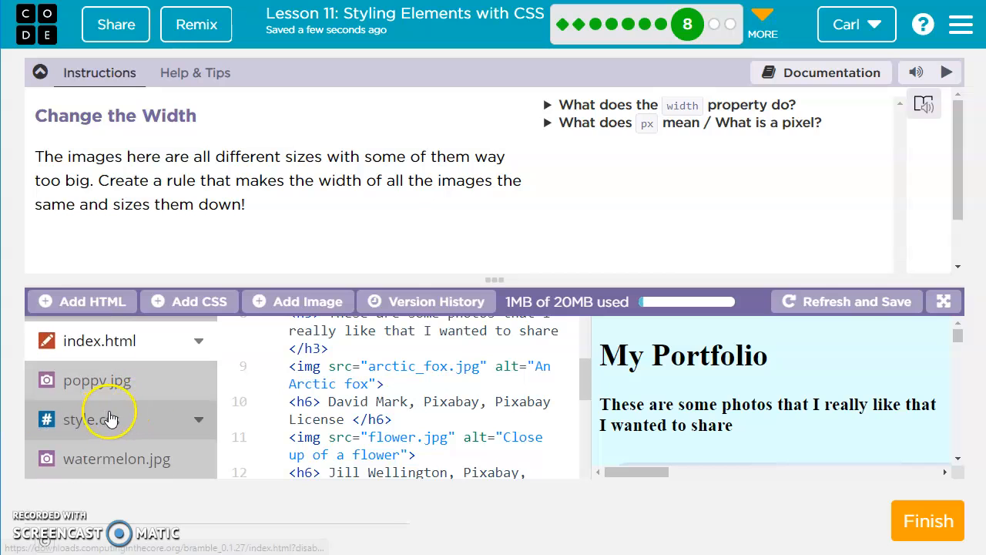
click(90, 419)
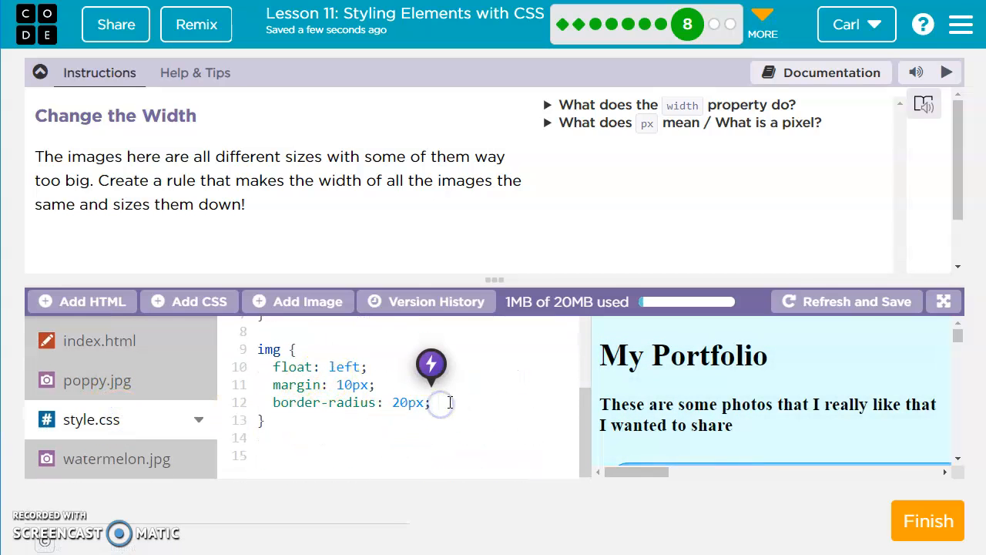
text(width)
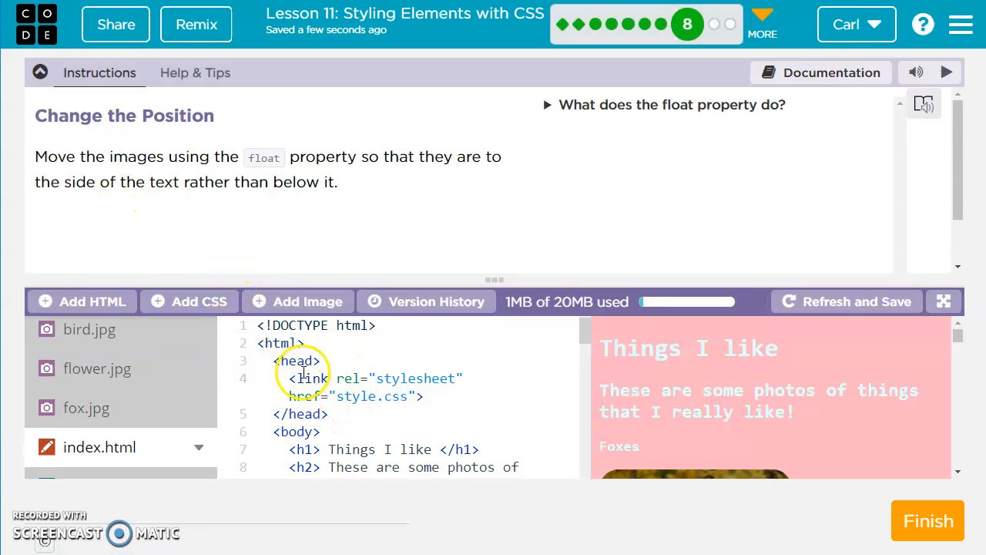
Add float: left; to the img rule so images sit beside the text.
scroll(down, 3)
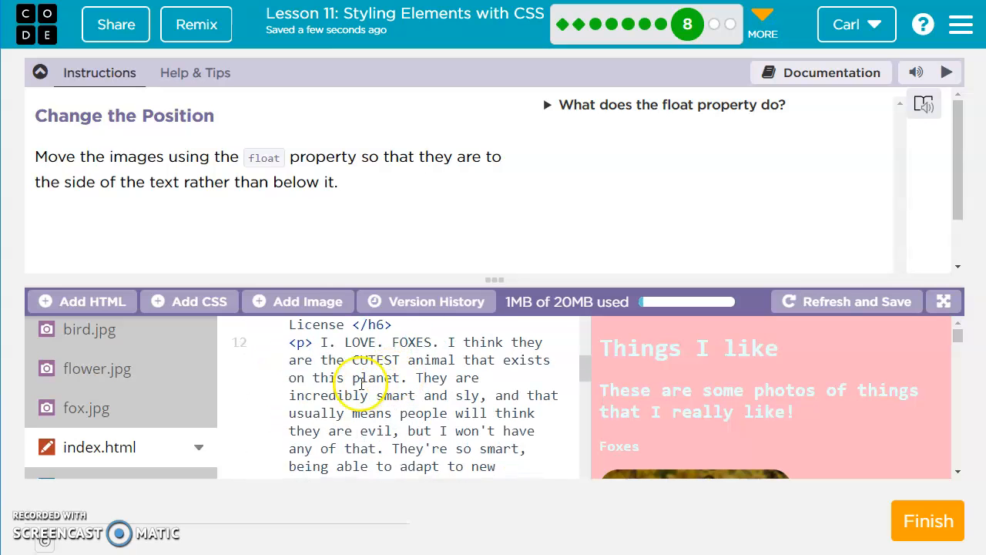
click(91, 419)
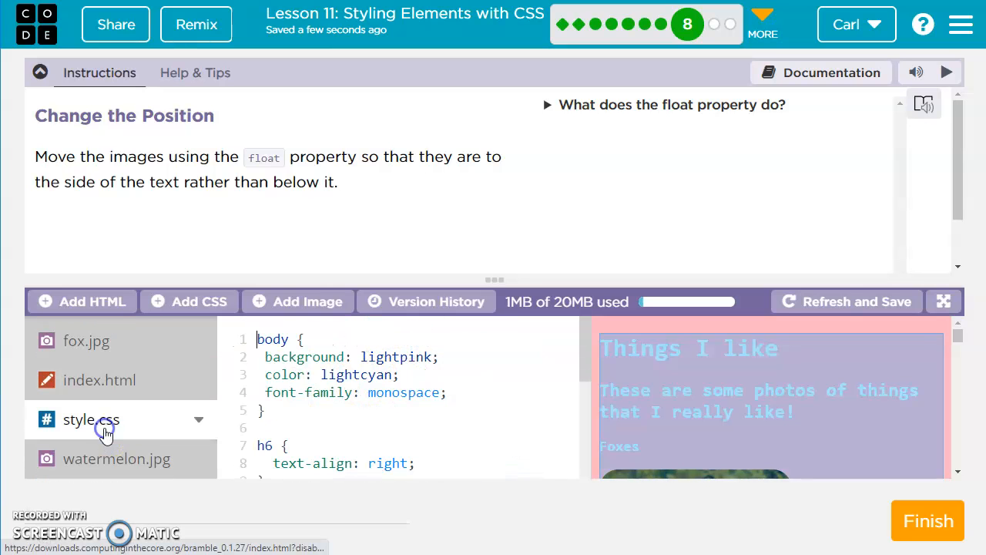
scroll(down, 3)
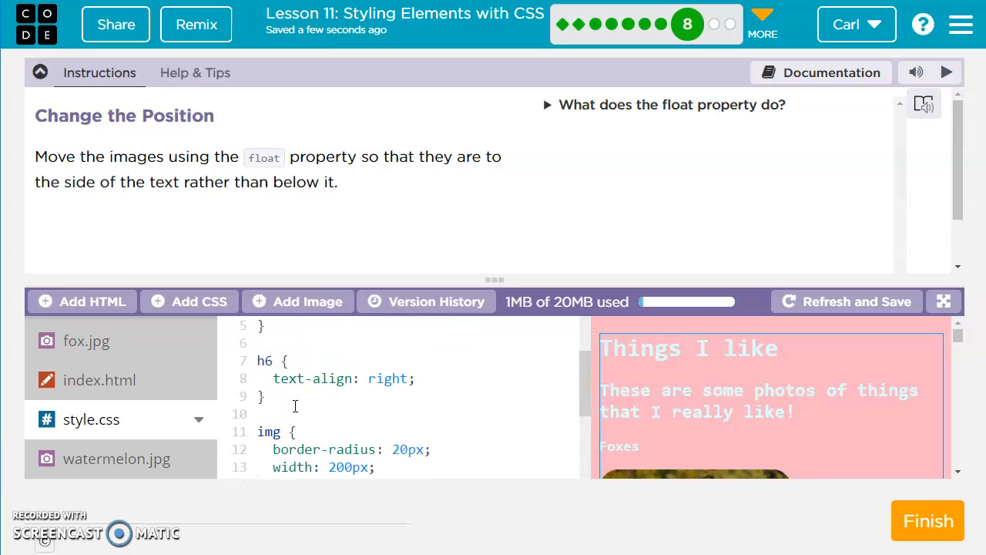
scroll(down, 3)
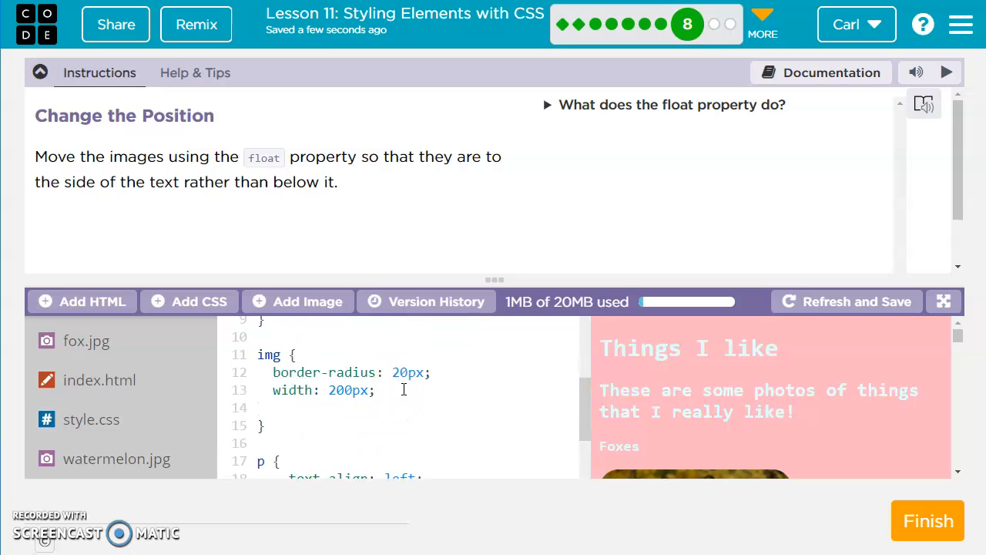
text(float: left;)
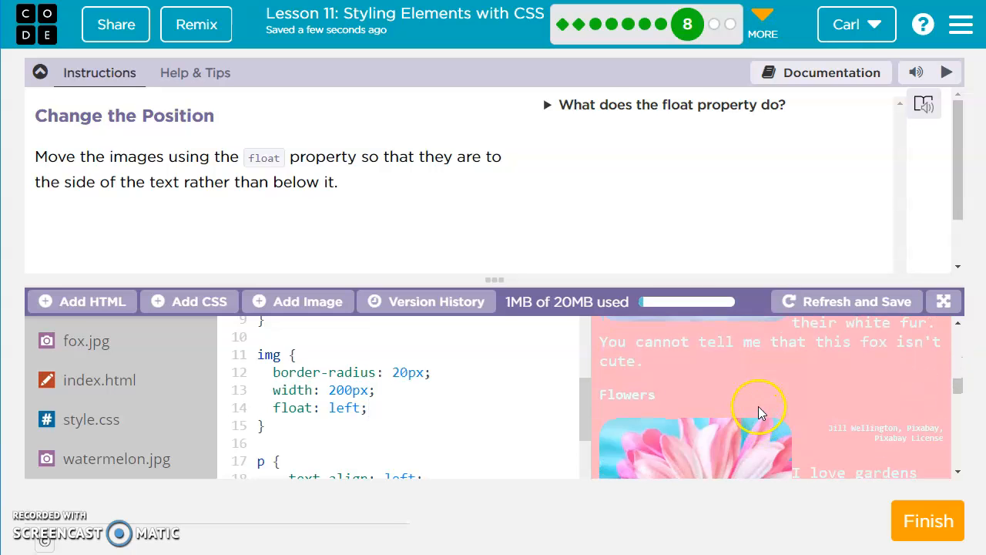
scroll(down, 3)
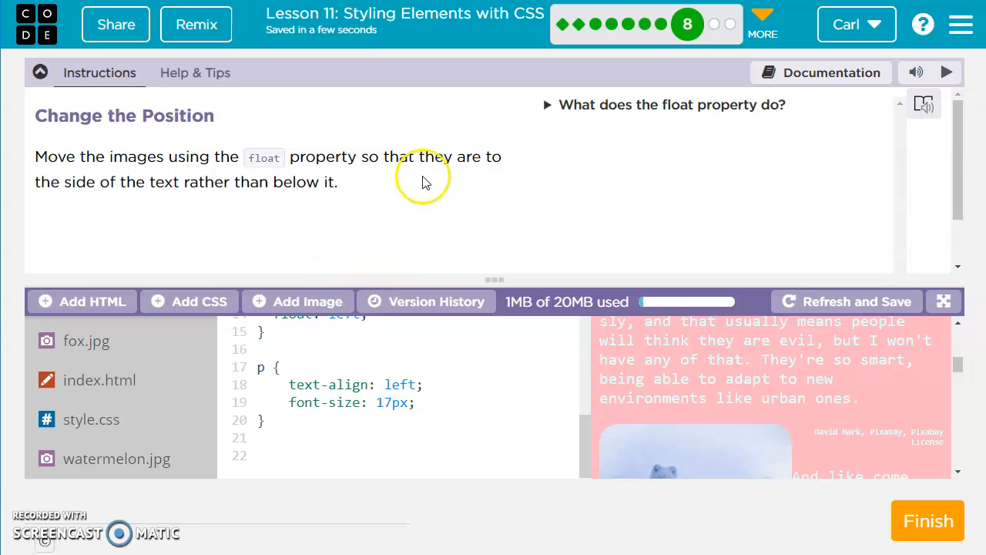
mouse_move(425, 301)
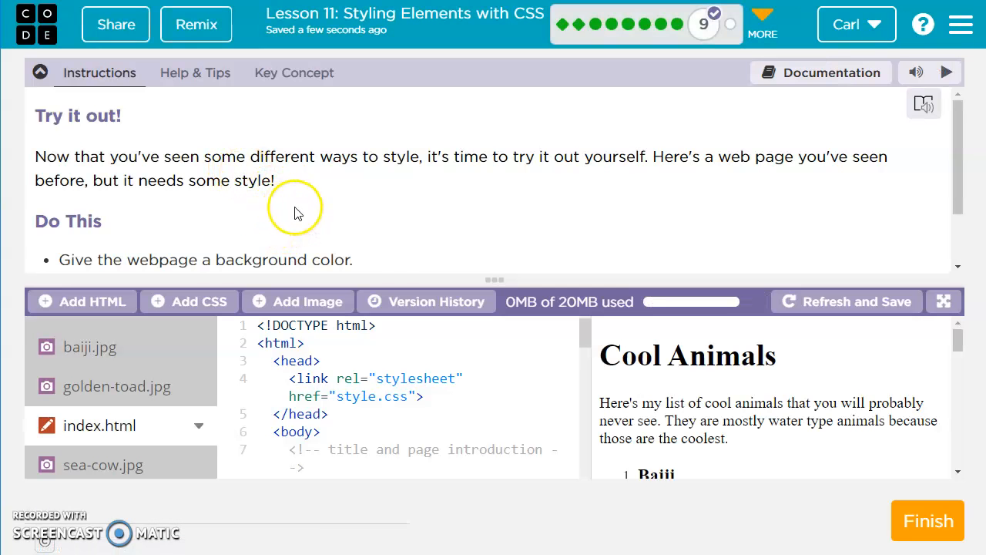
Write a body rule with background-color: darksalmon and color: aquamarine.
scroll(down, 3)
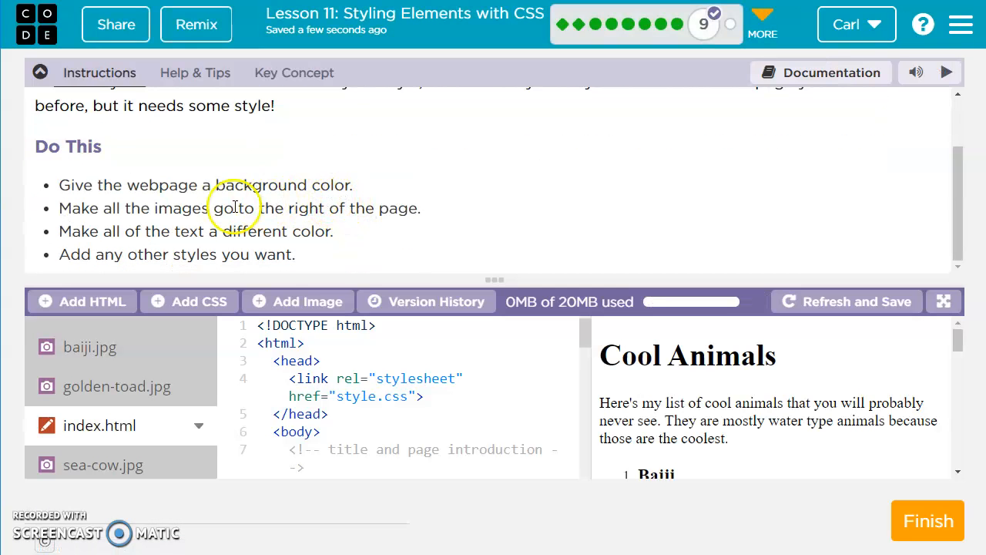
mouse_move(283, 184)
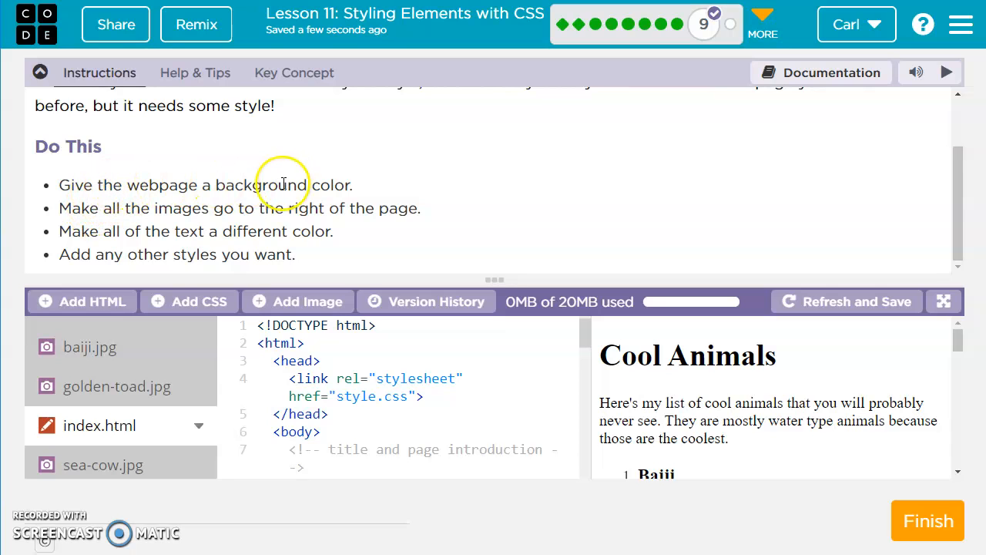
mouse_move(158, 339)
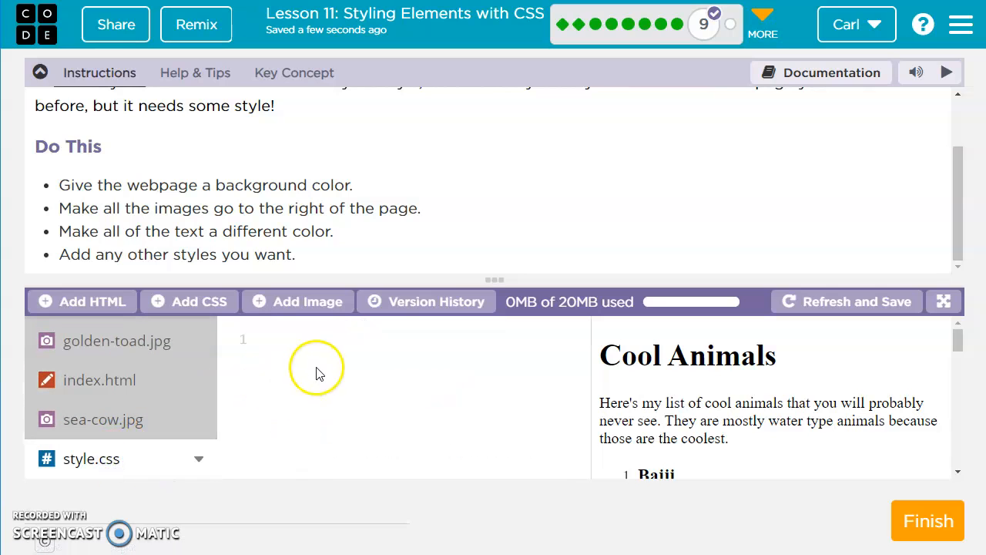
text(body {)
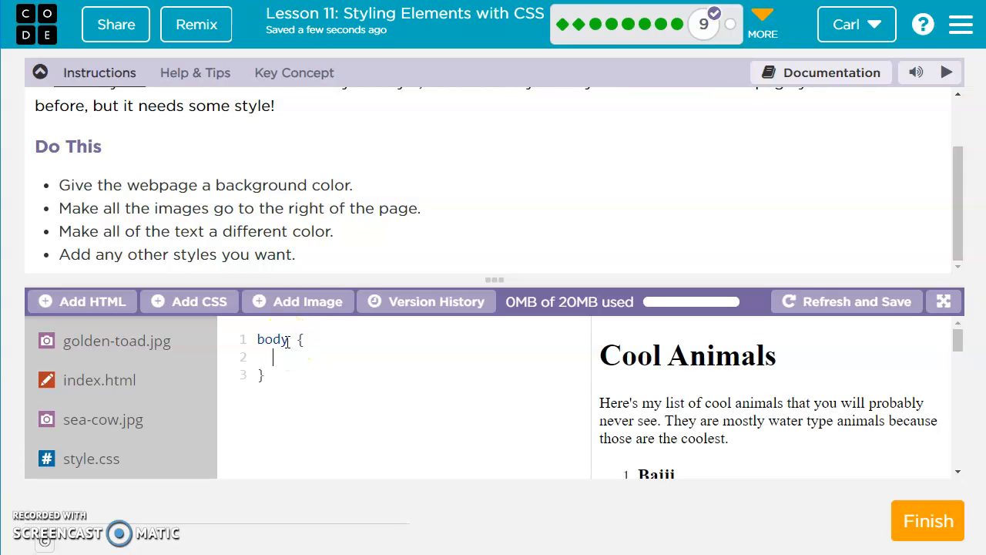
text(background-color: darksalmon;)
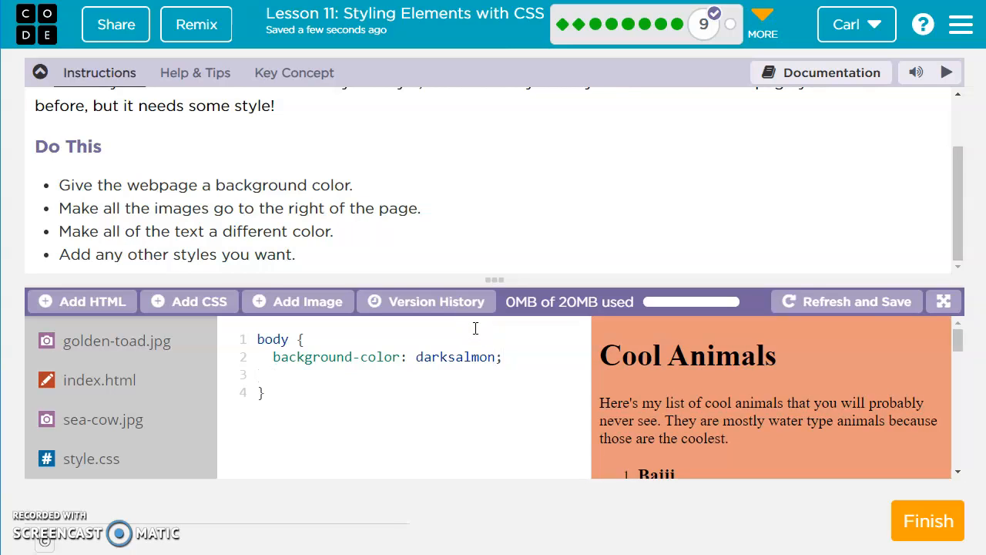
text(color: aquamarine)
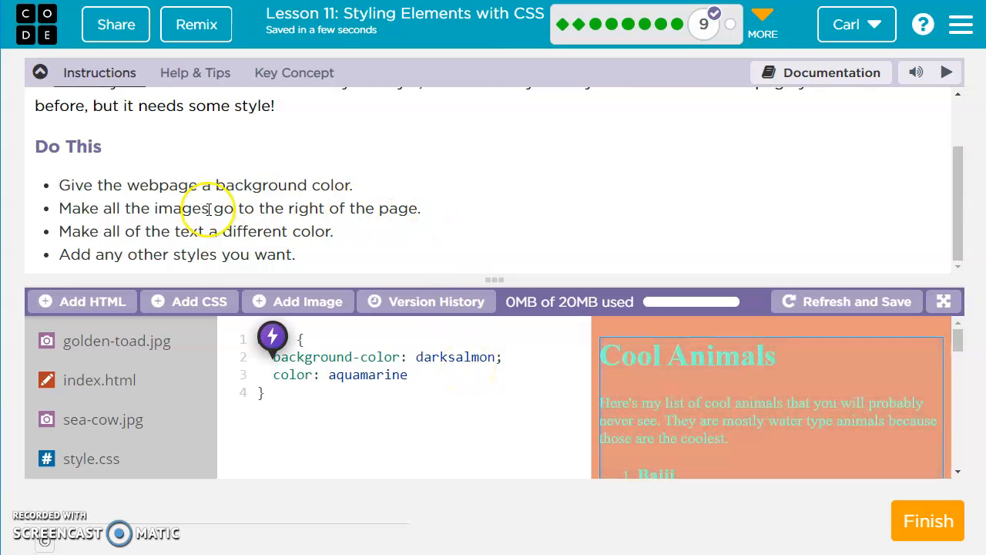
text(body)
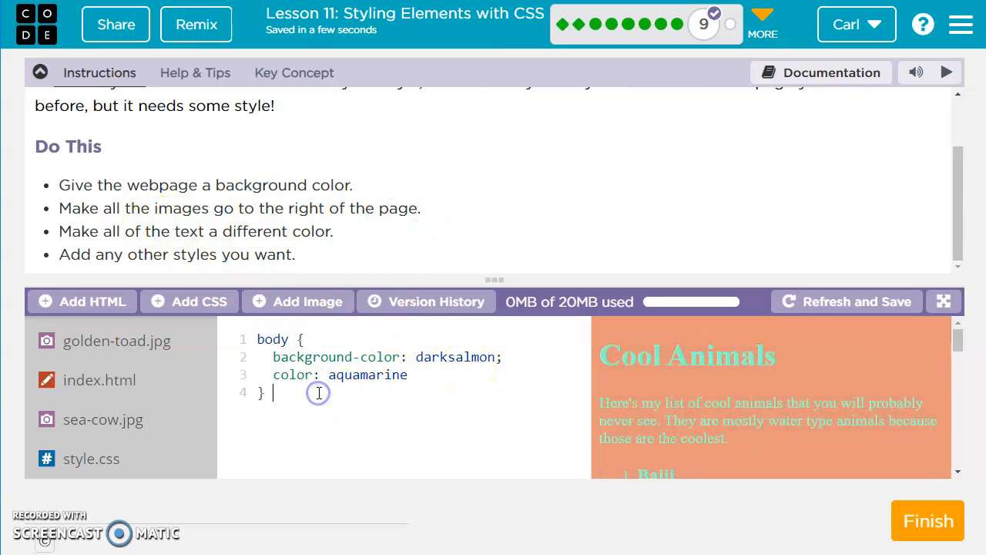
Add img { float: right; } and finish the Cool Animals level.
text(img {)
text(float)
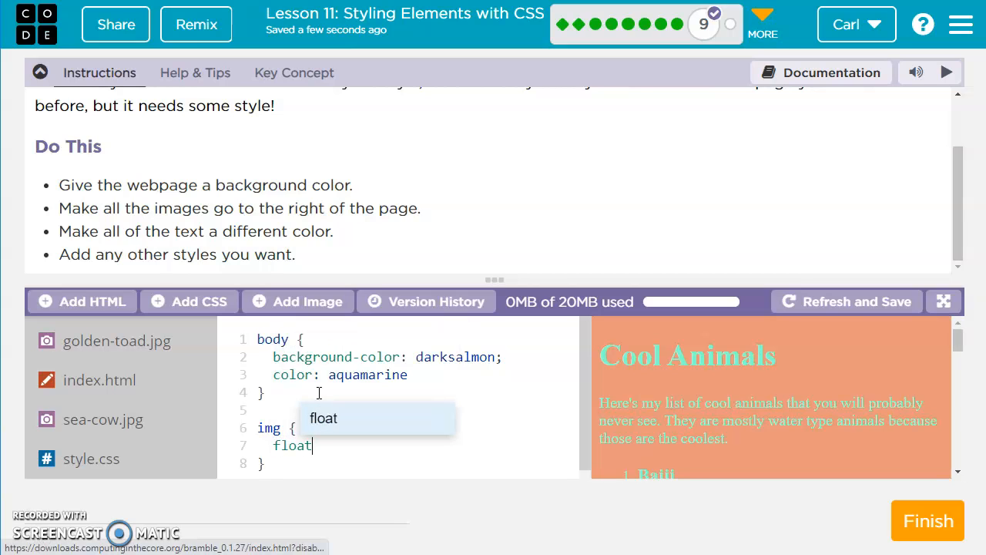
text(: right;)
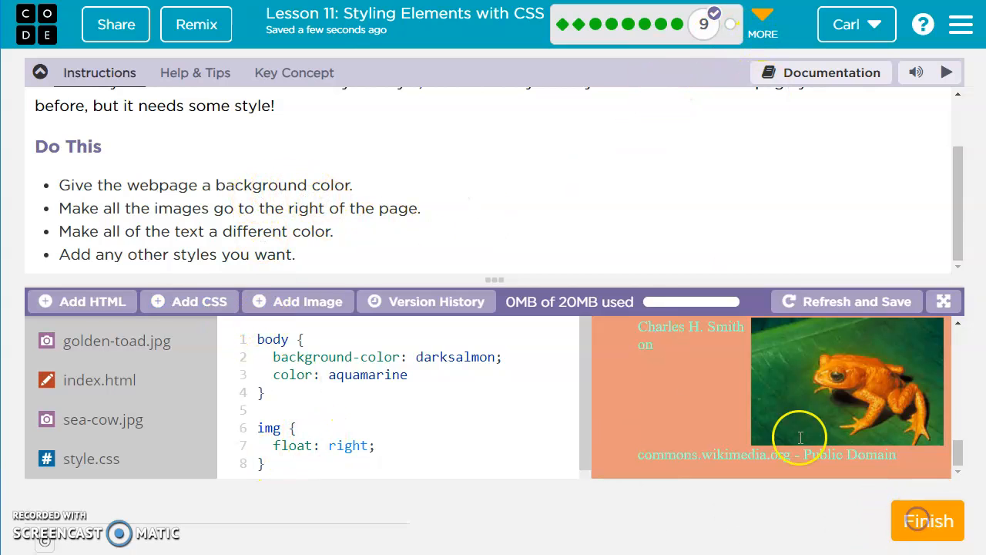
click(928, 521)
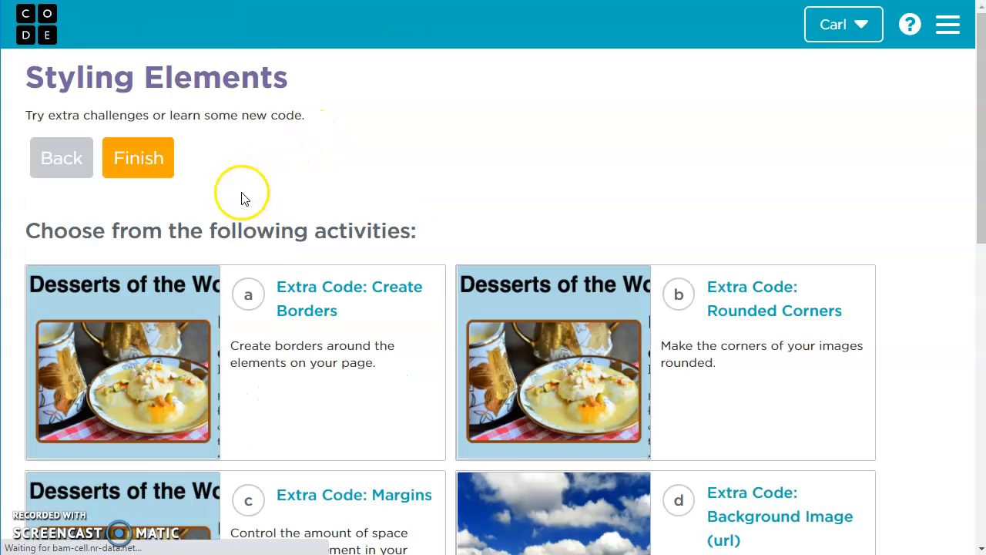
scroll(down, 3)
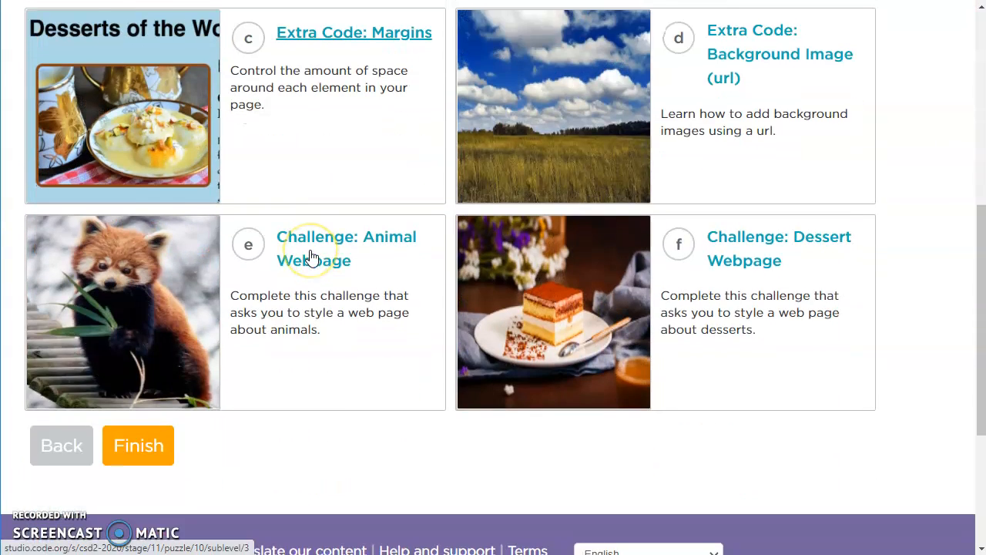